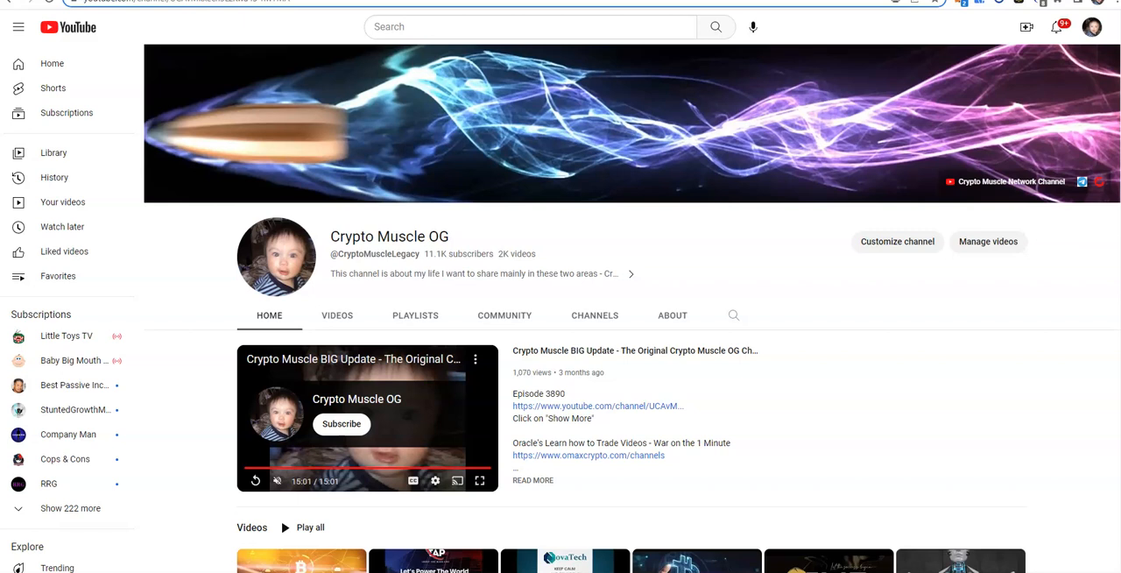
mouse_move(610, 147)
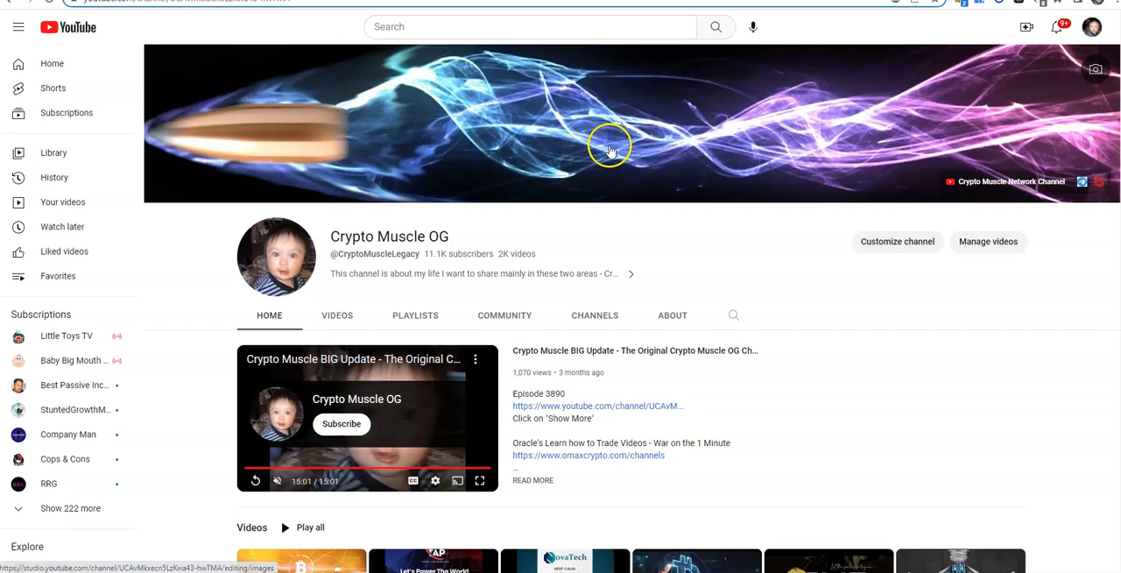
mouse_move(616, 120)
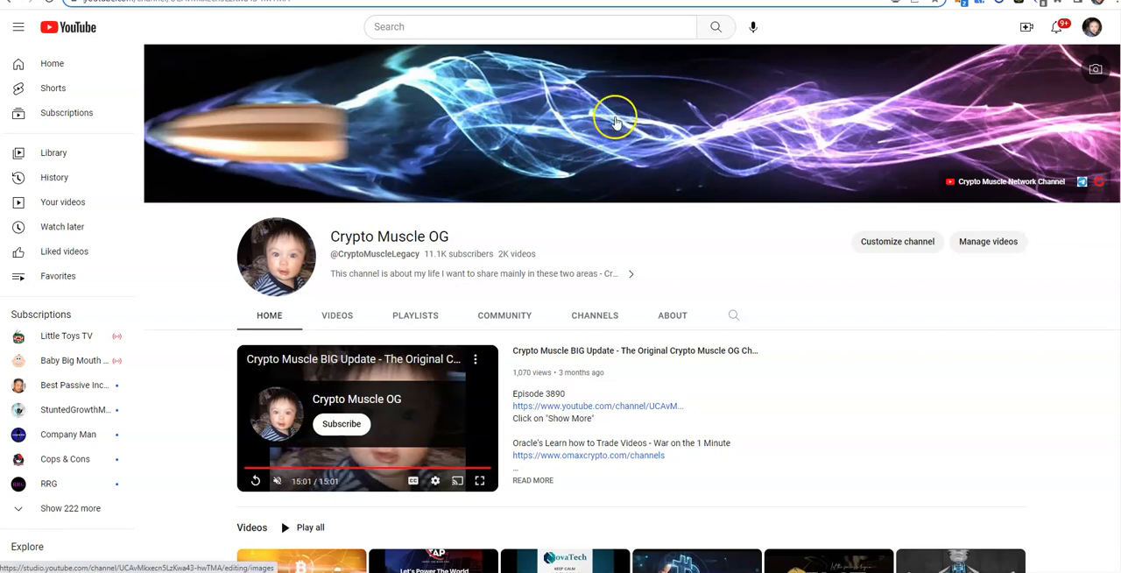
mouse_move(615, 120)
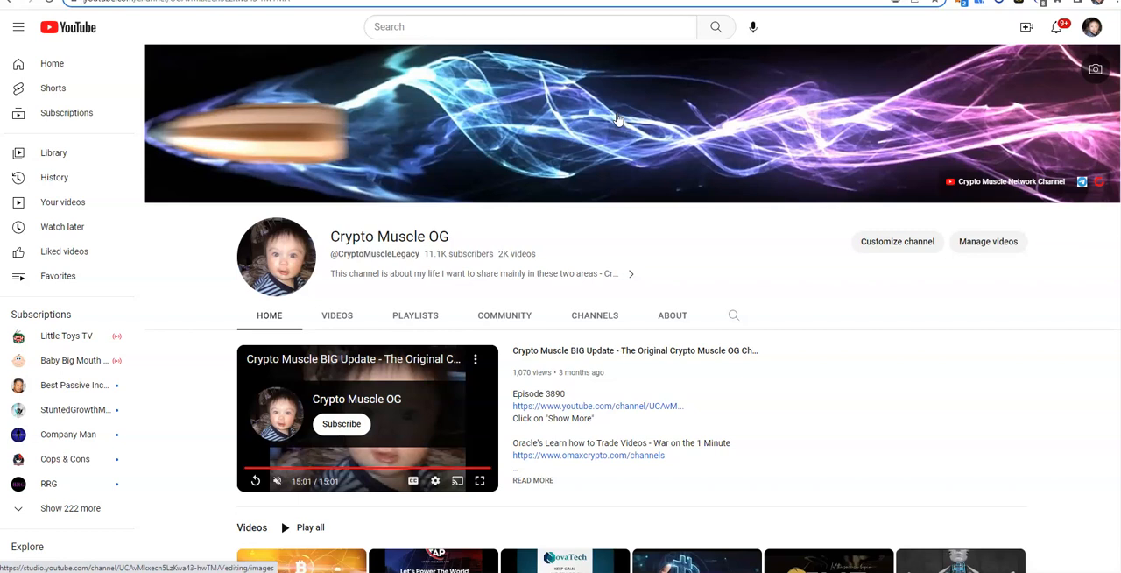
mouse_move(862, 365)
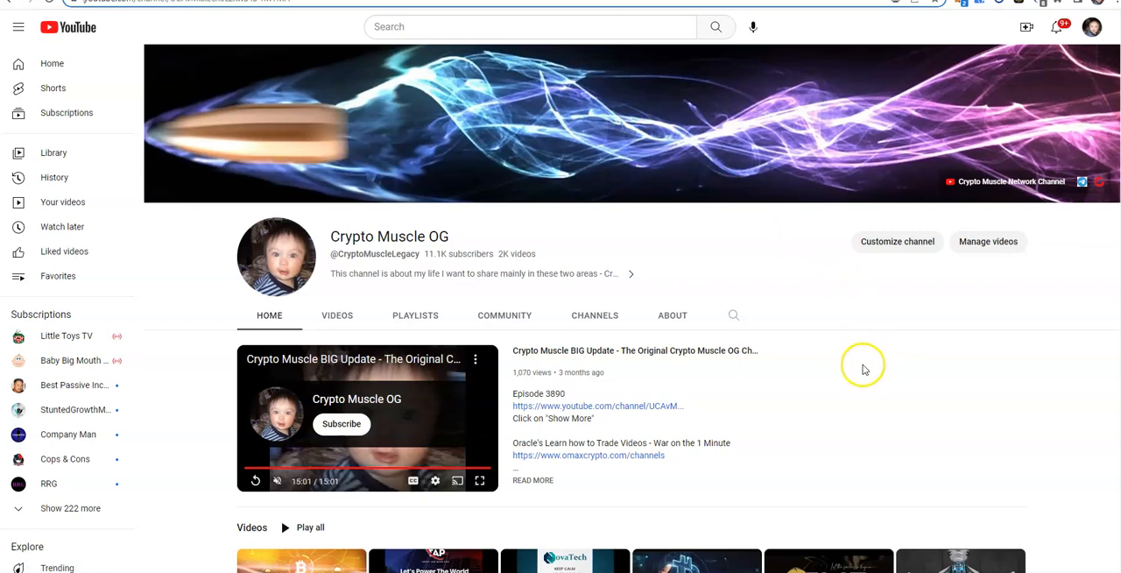
mouse_move(838, 386)
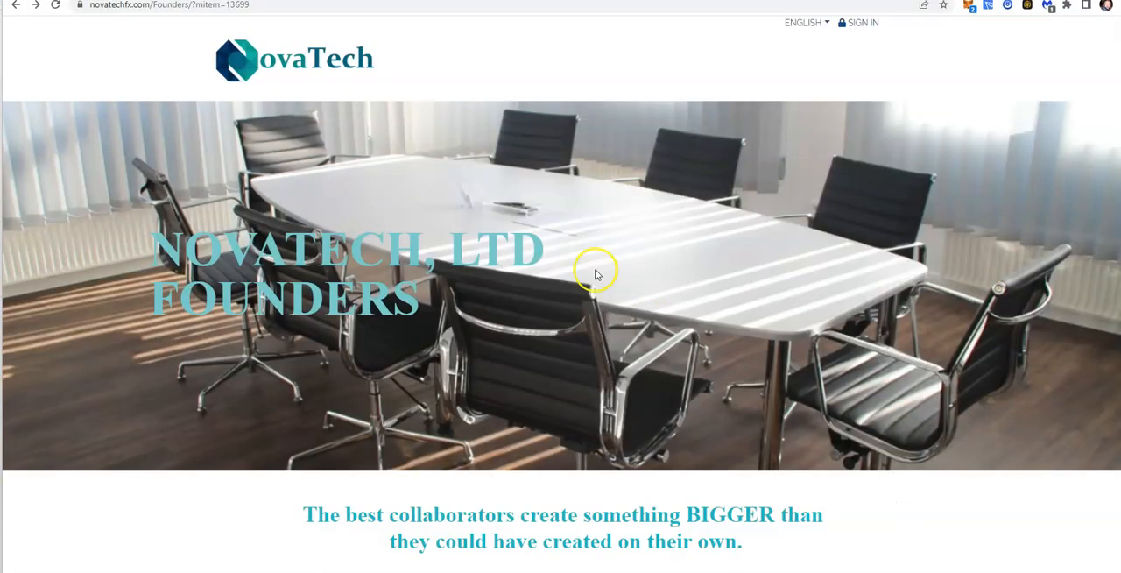
mouse_move(368, 236)
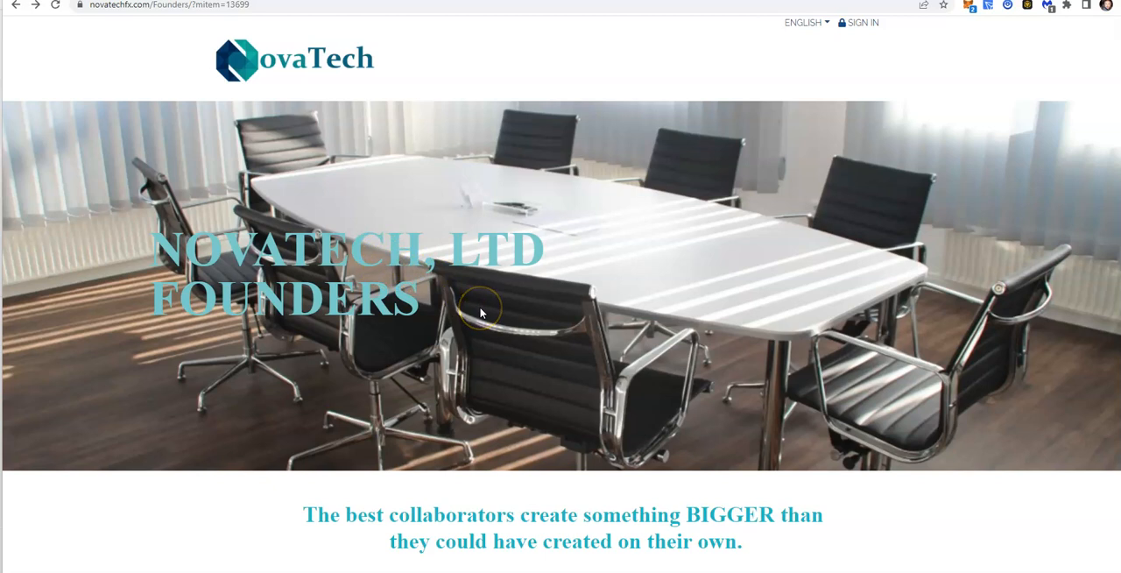
mouse_move(480, 313)
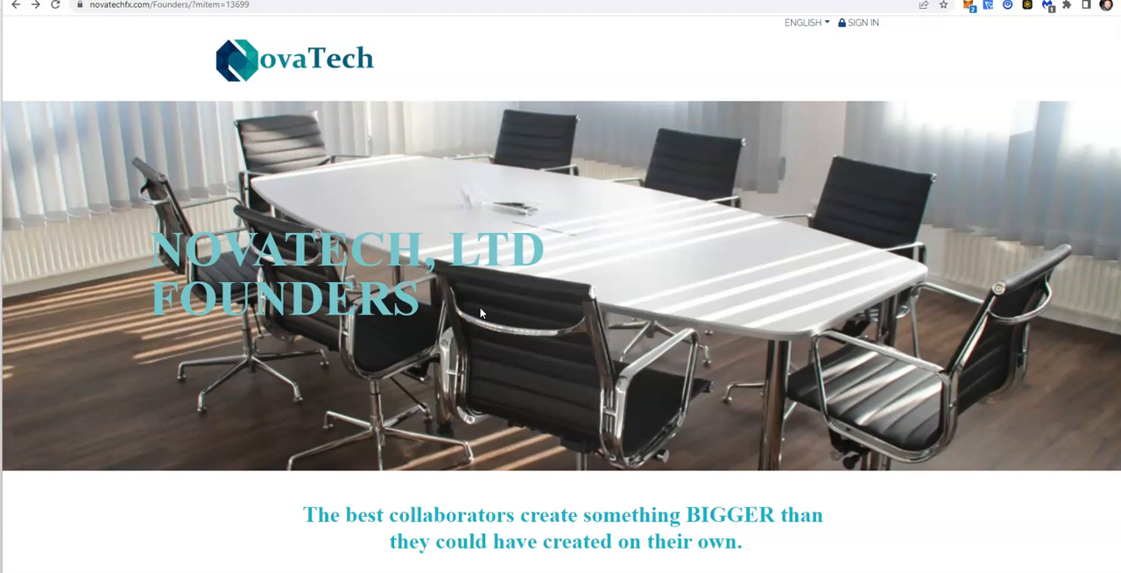
mouse_move(873, 431)
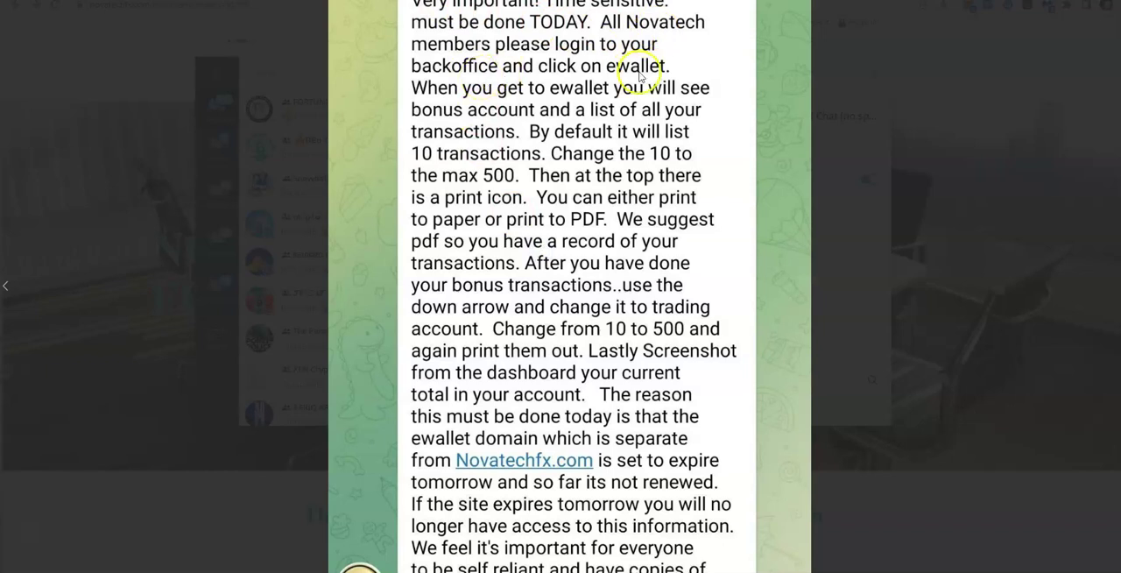
mouse_move(686, 57)
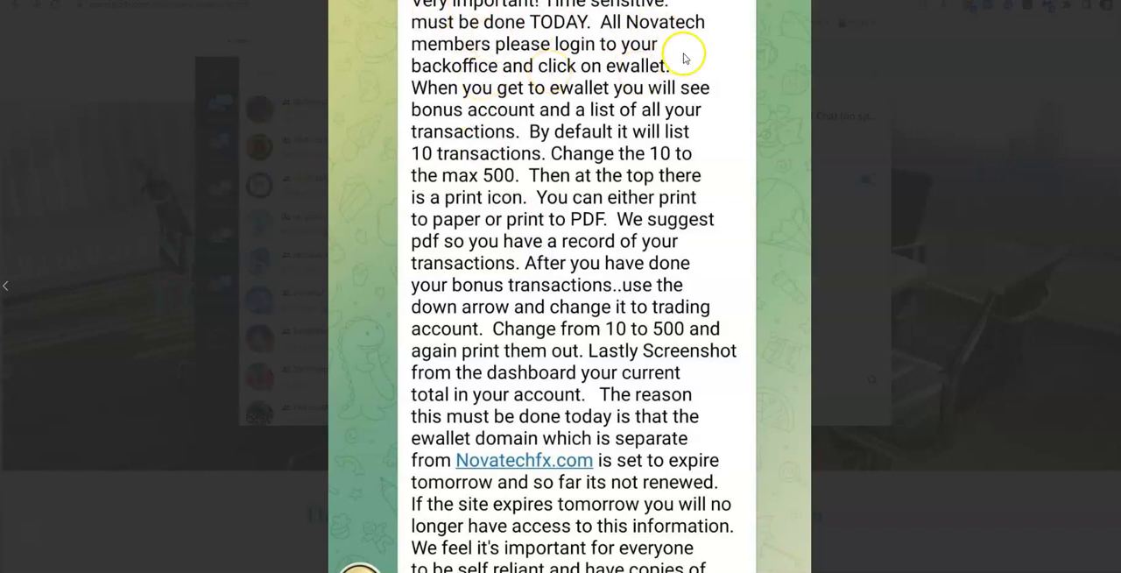
mouse_move(514, 119)
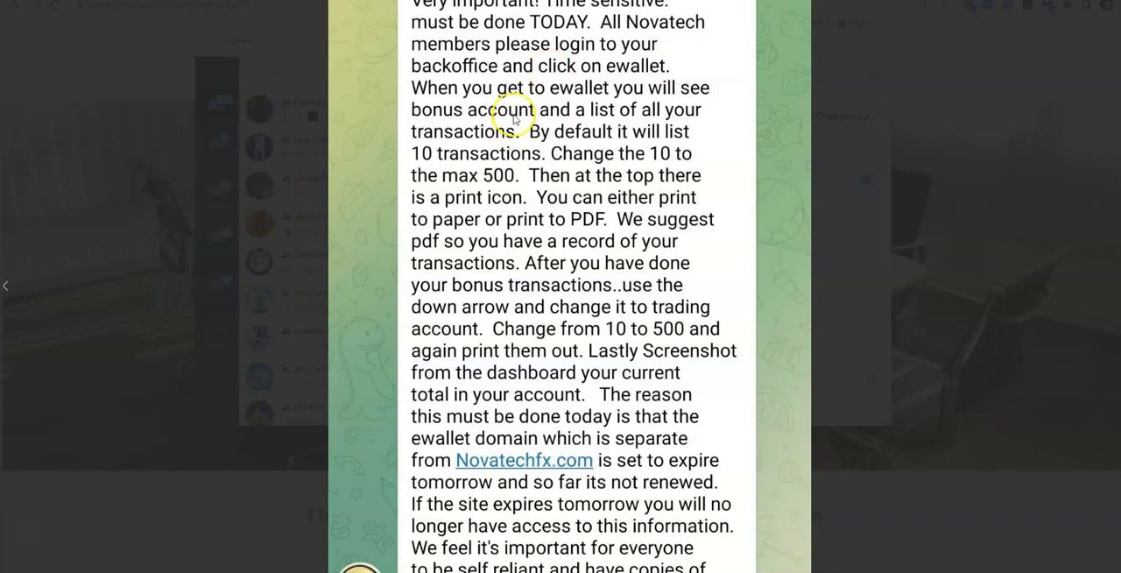
mouse_move(605, 92)
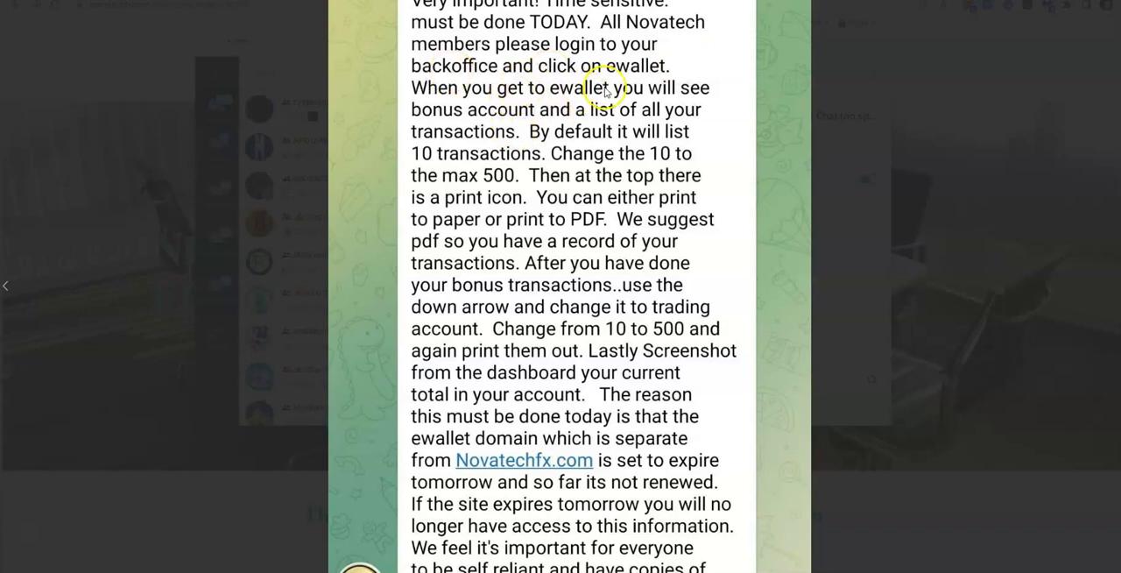
mouse_move(607, 121)
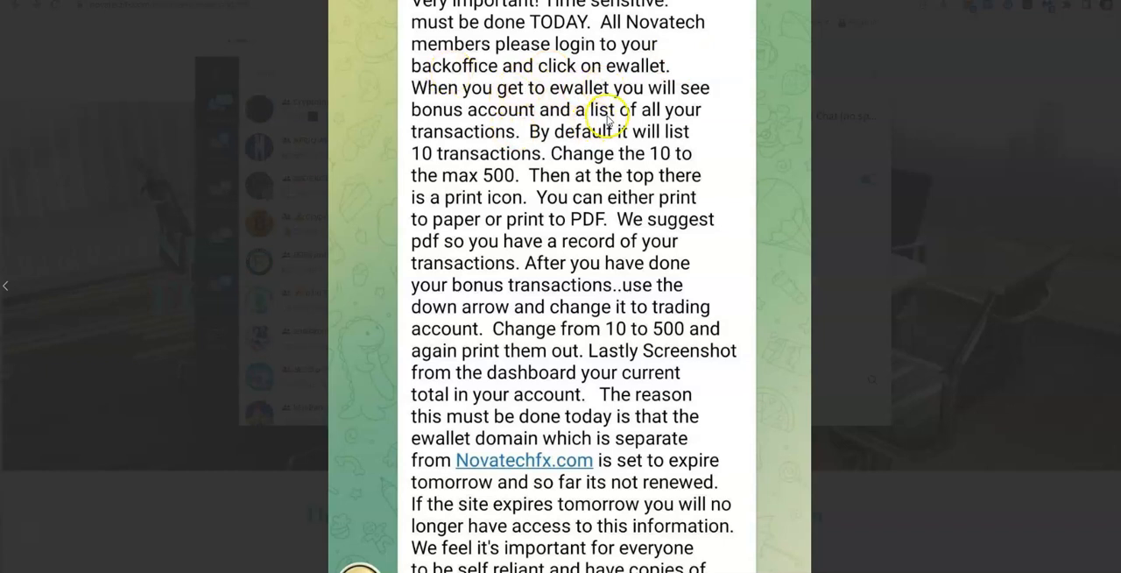
mouse_move(582, 139)
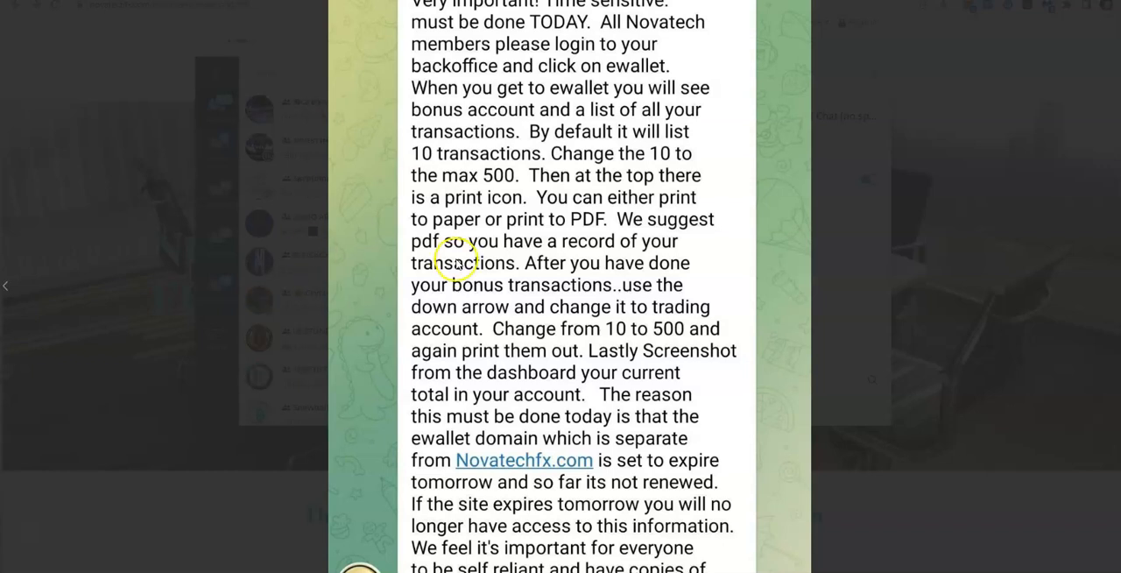
mouse_move(570, 393)
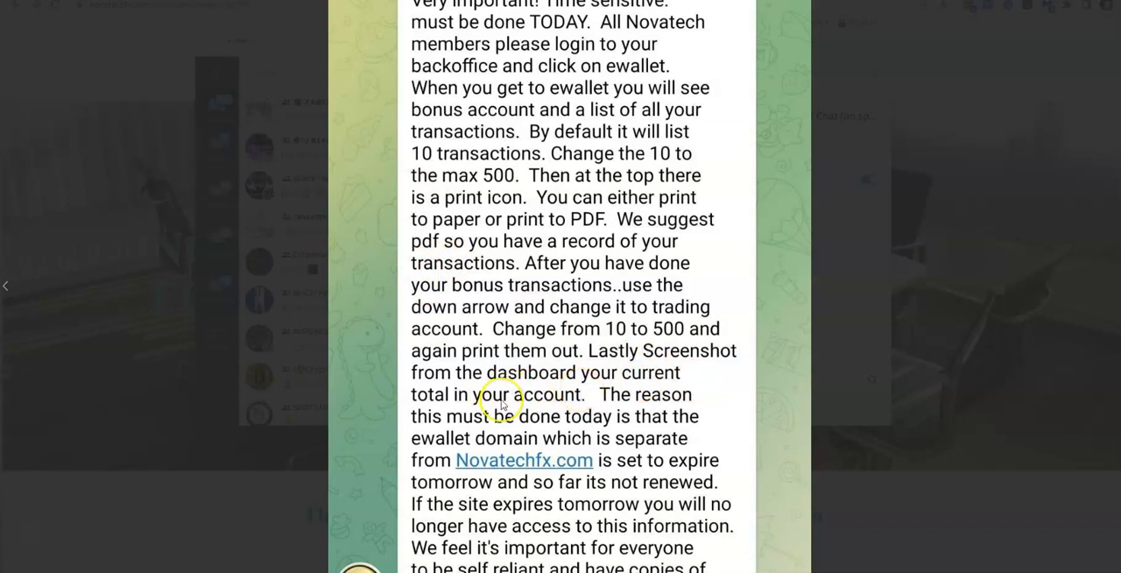
mouse_move(633, 441)
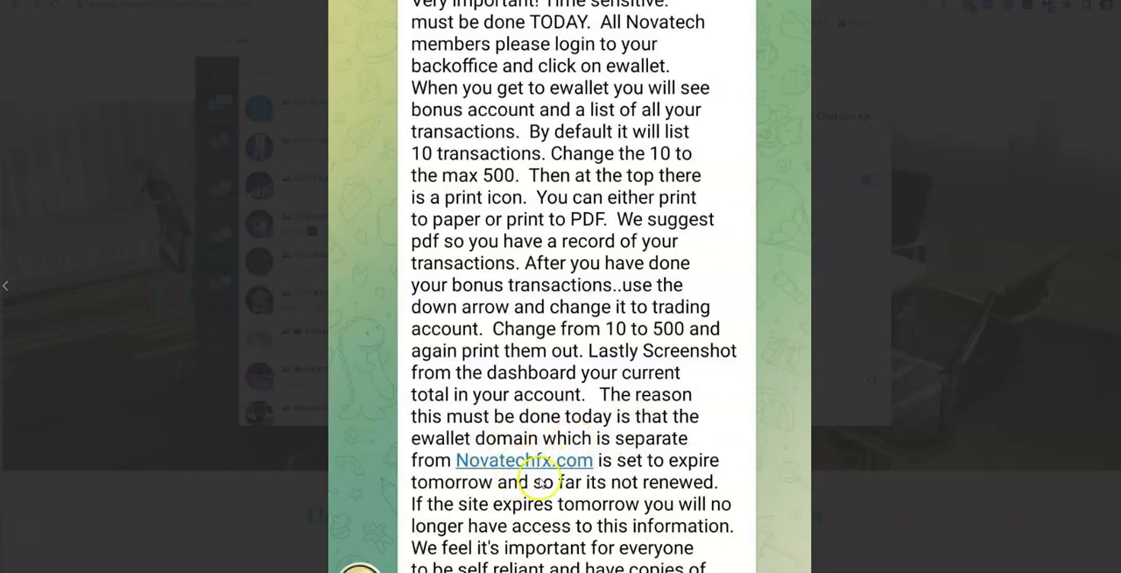
mouse_move(692, 487)
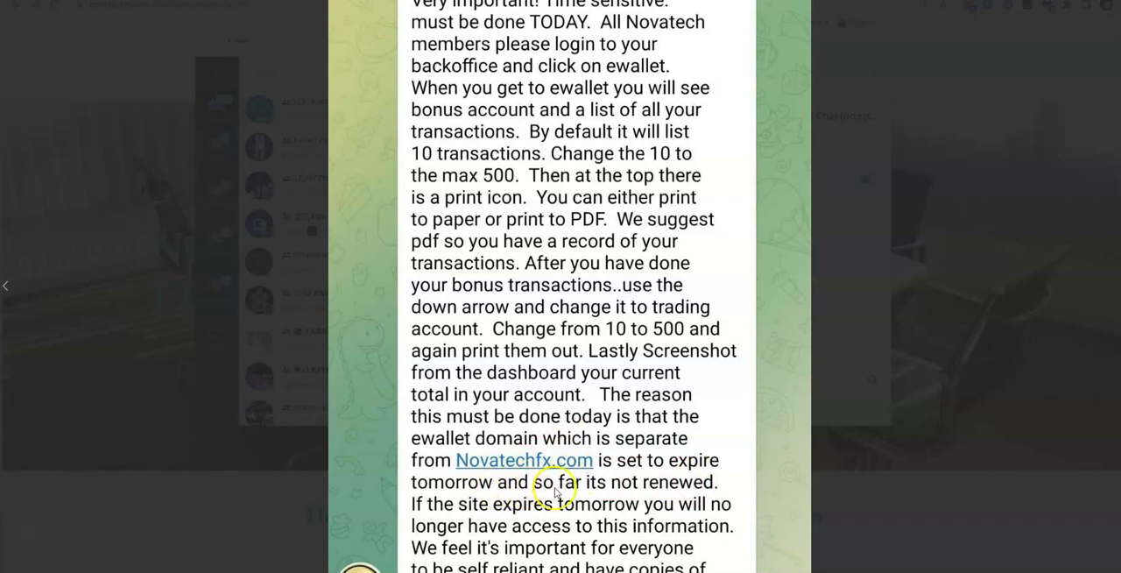
mouse_move(571, 526)
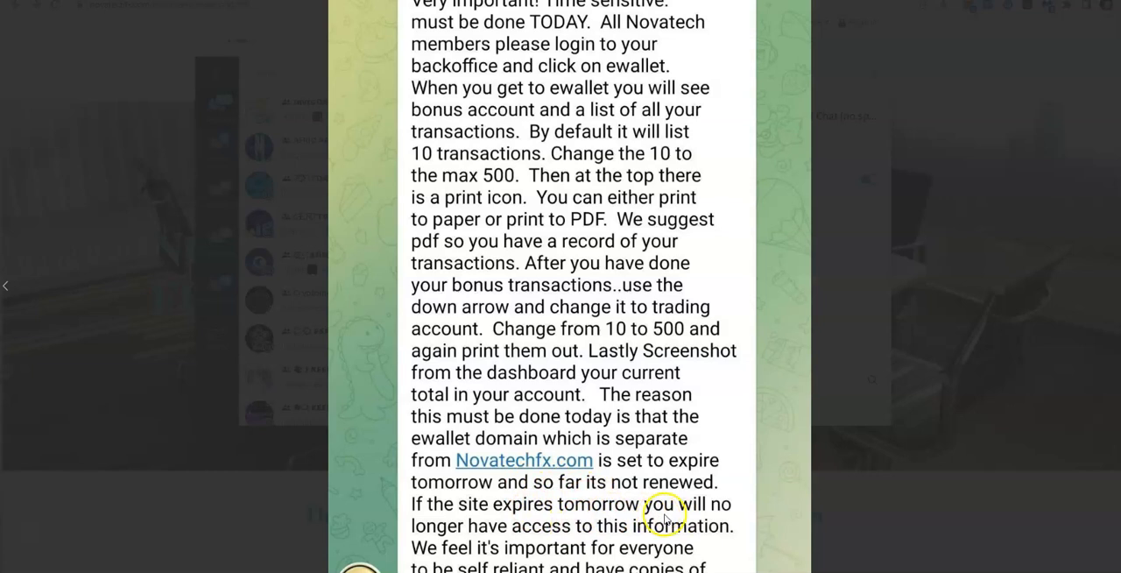
mouse_move(571, 516)
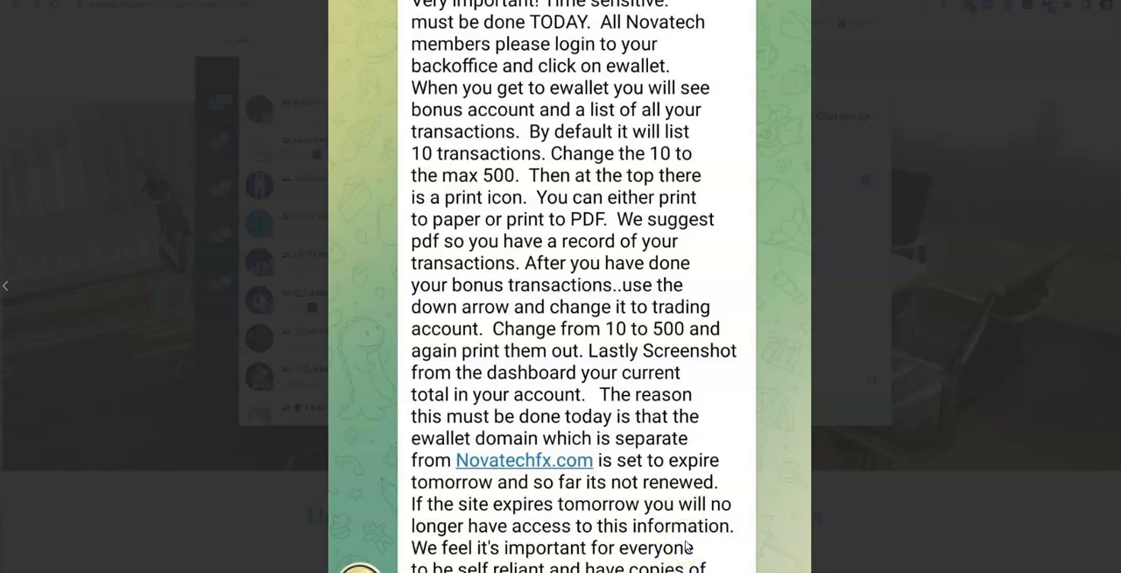
mouse_move(845, 363)
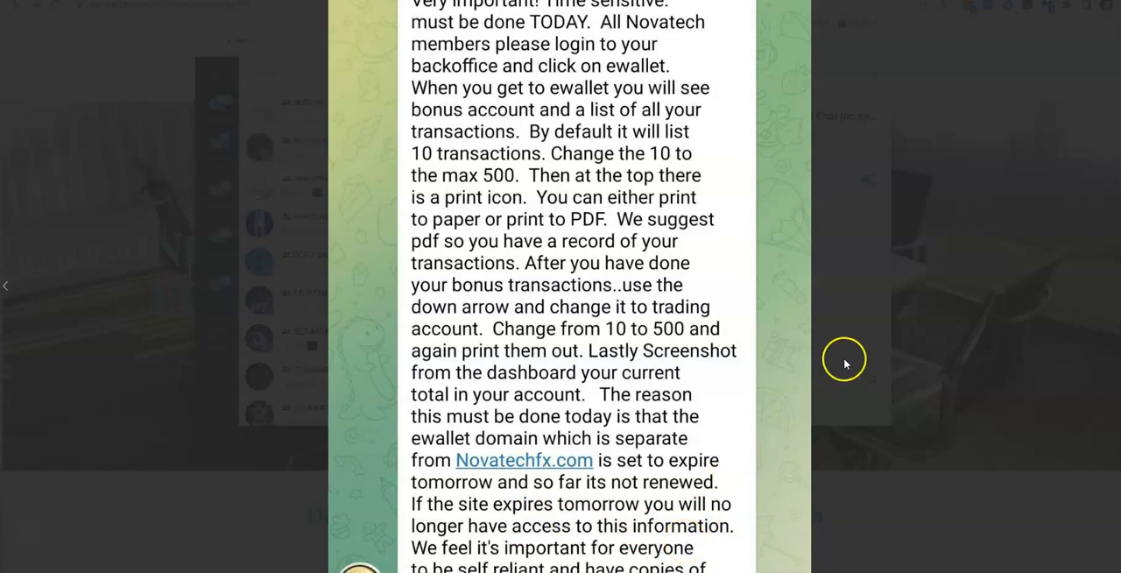
mouse_move(691, 377)
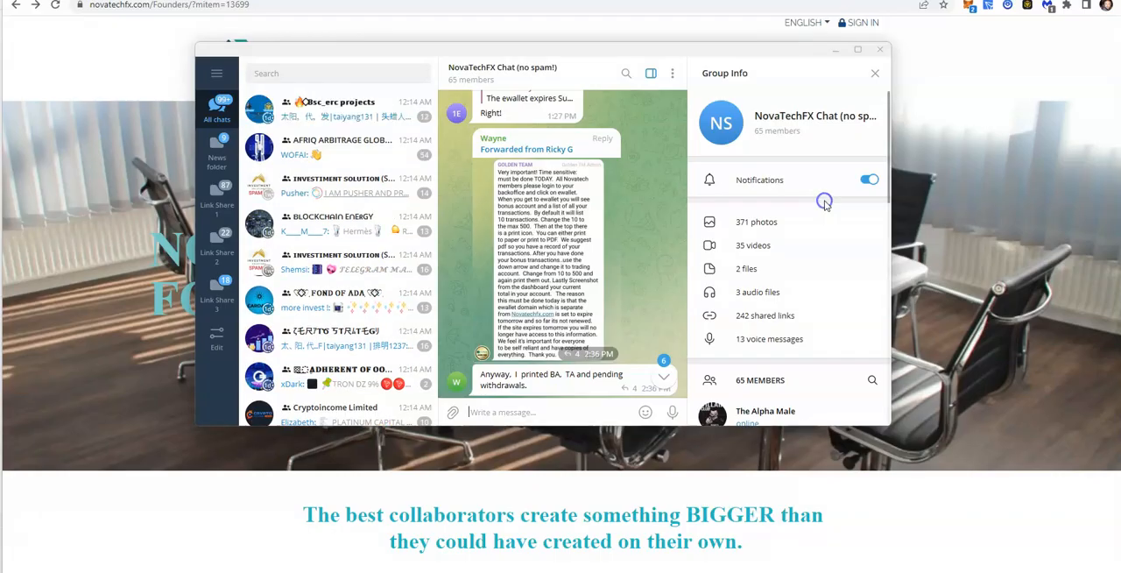
Scroll down NovaTechFX Chat to replies about the slow e-wallet site and missing payment history
scroll(down, 3)
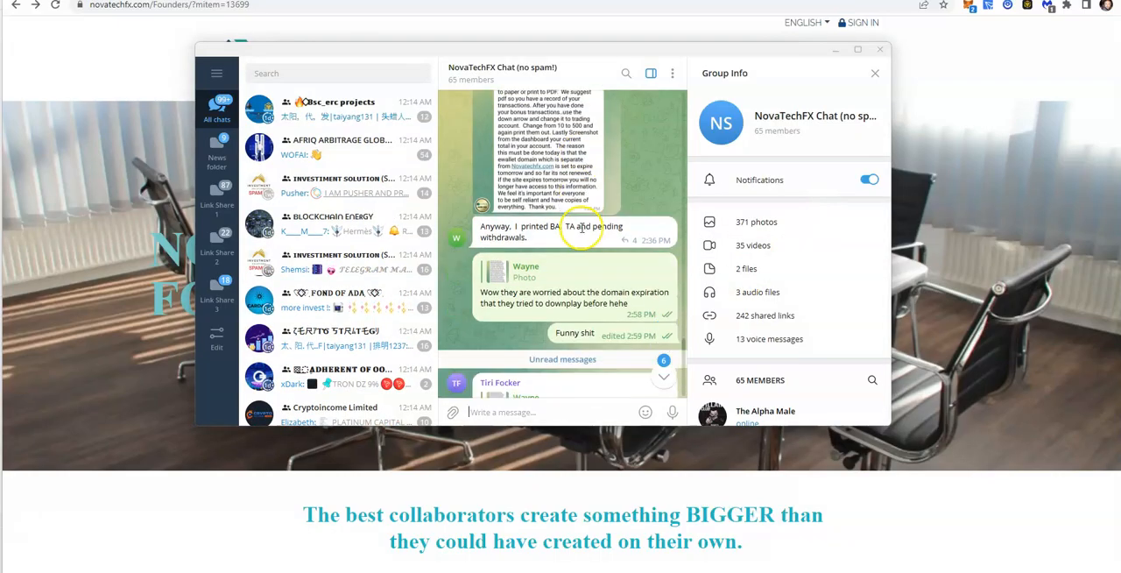
scroll(down, 3)
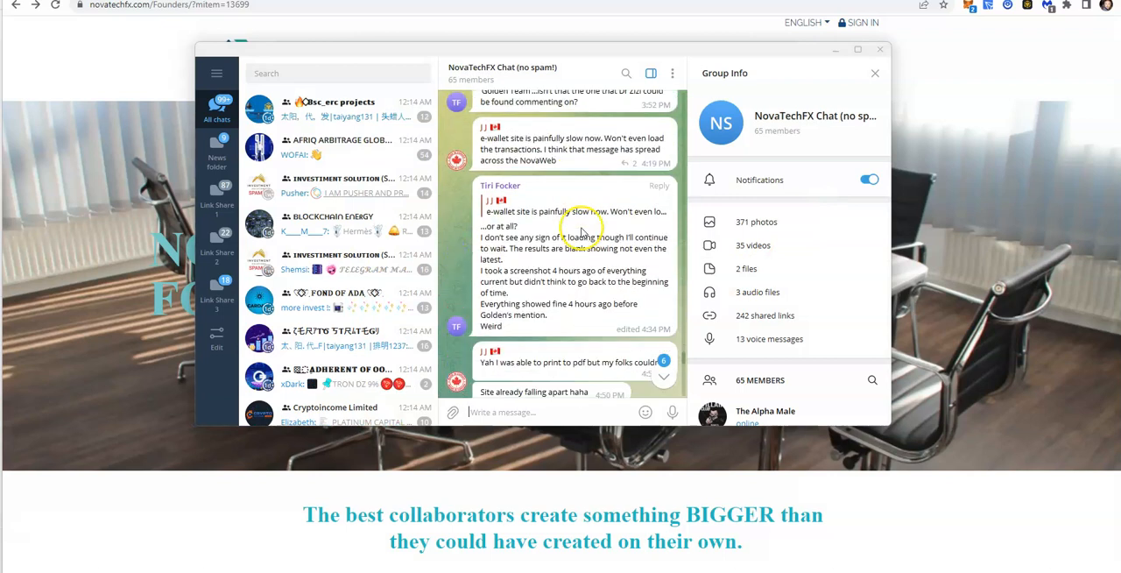
scroll(down, 3)
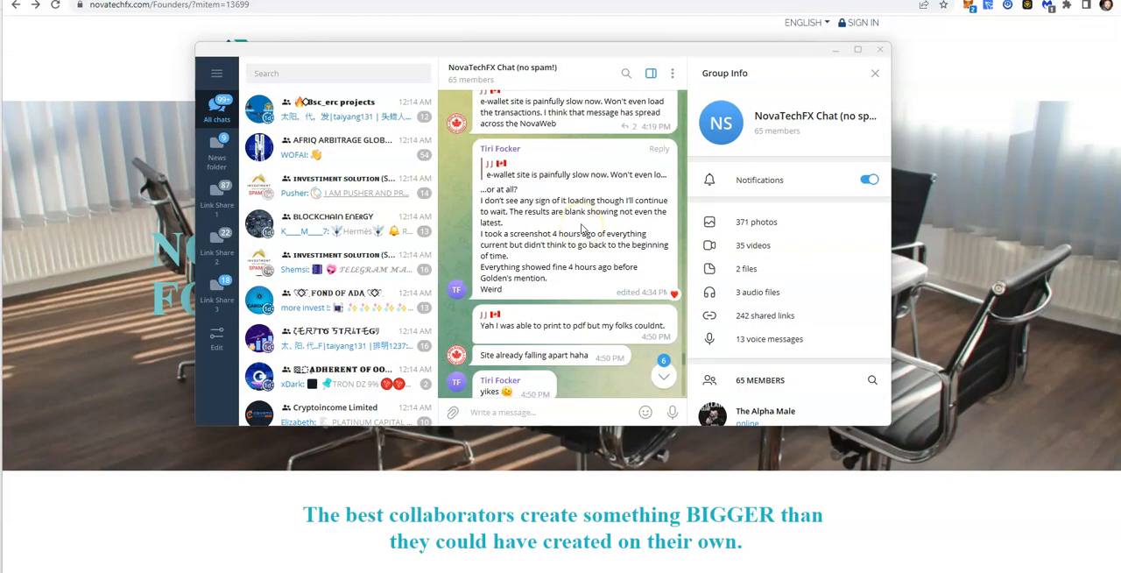
scroll(down, 3)
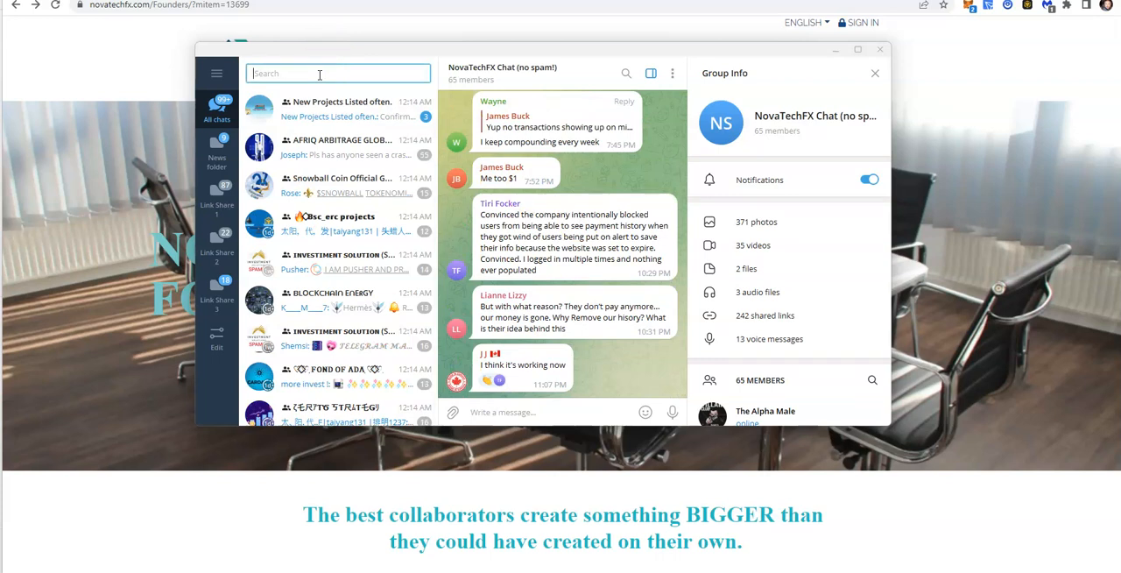
Search 'nova' and enlarge the novatechfx.com Whois screenshot in the Wealth Builder Club chat
text(nova)
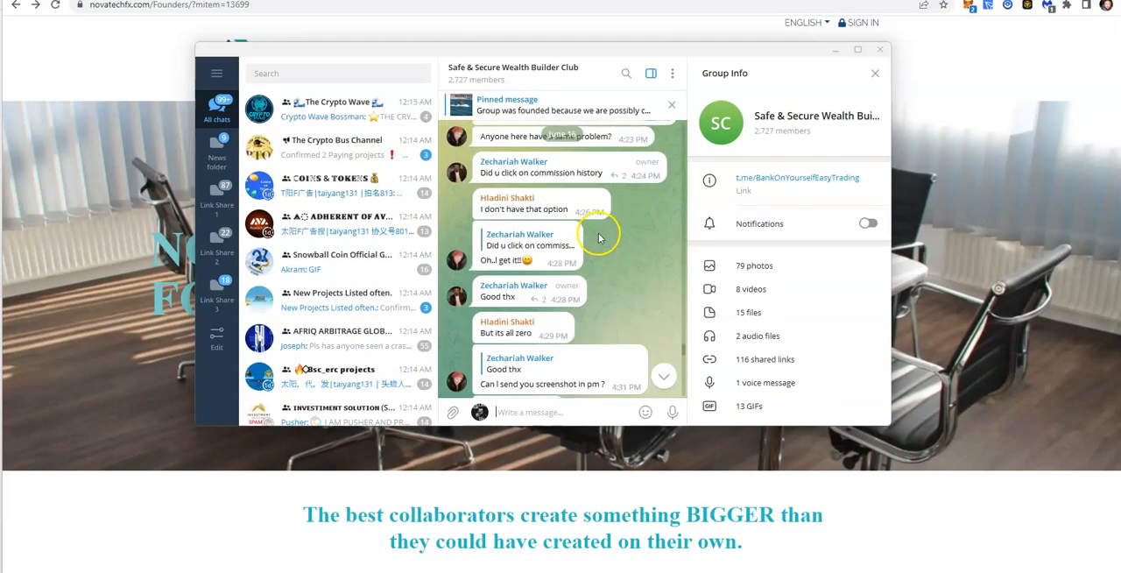
scroll(down, 3)
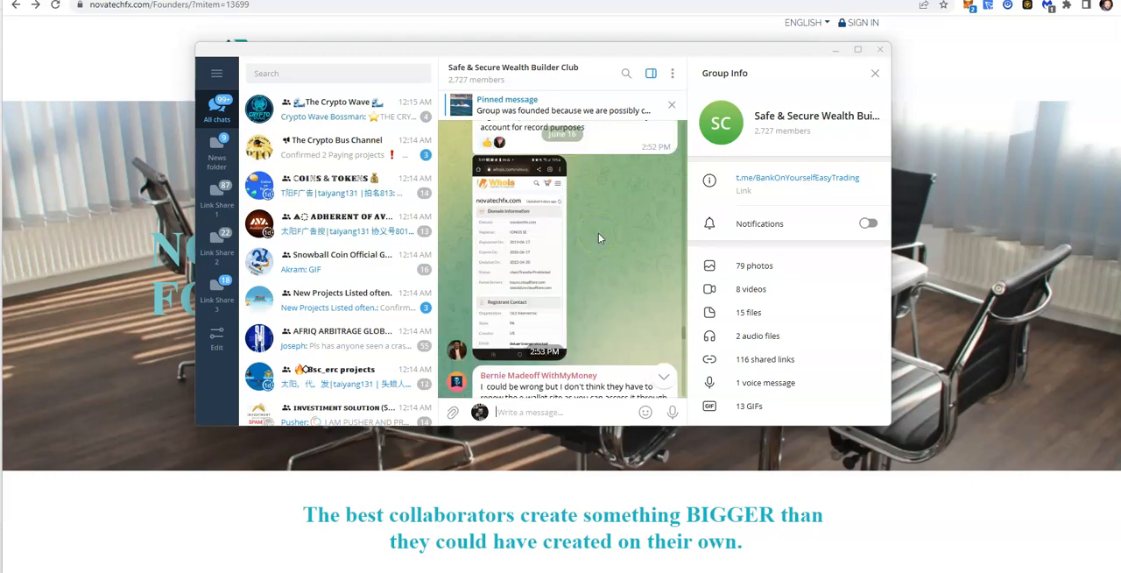
click(517, 253)
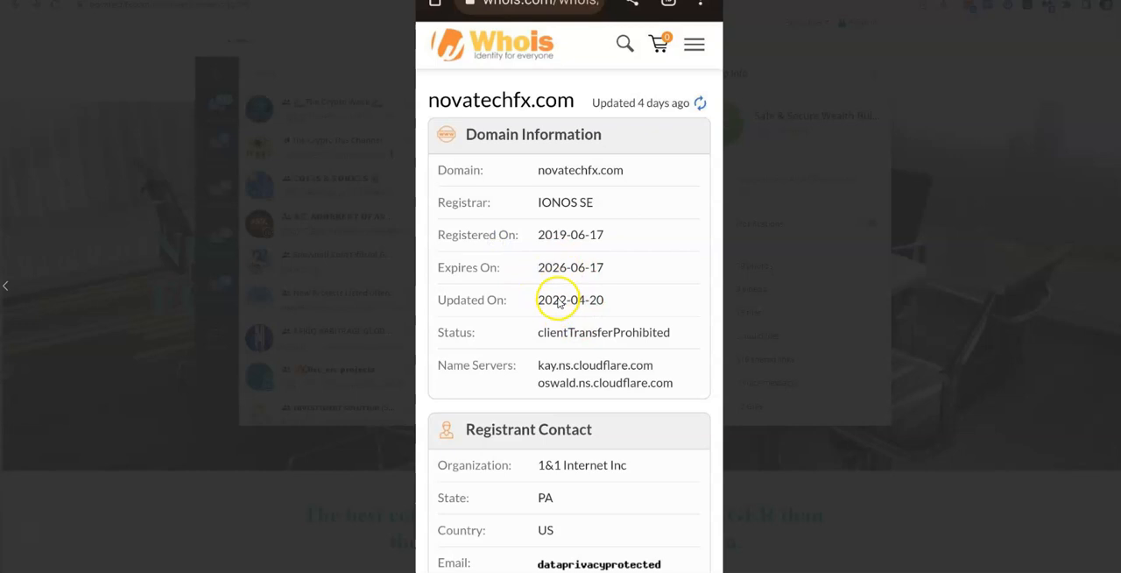
mouse_move(782, 282)
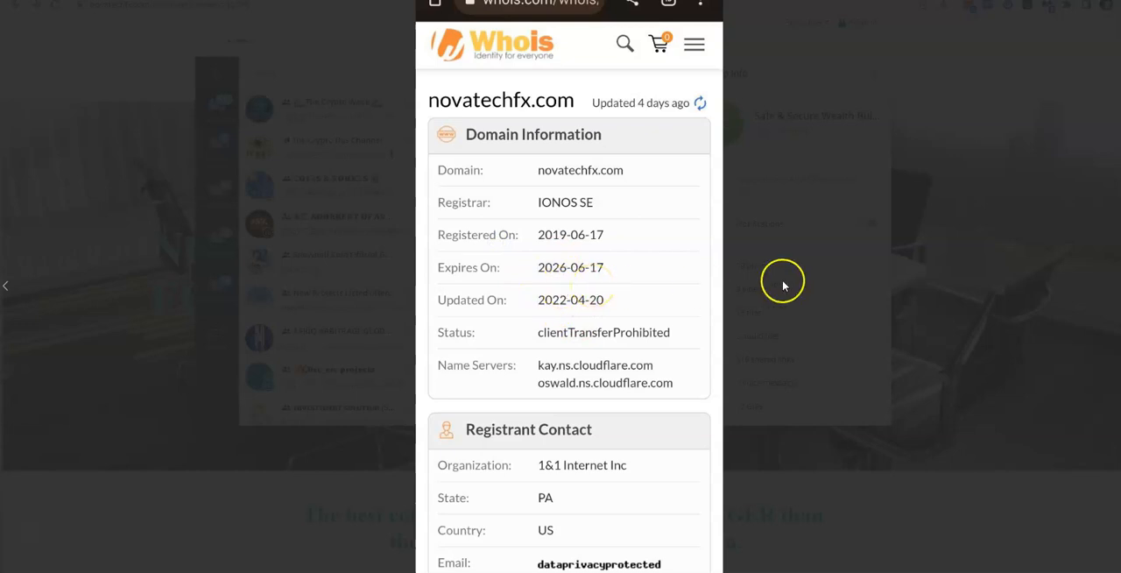
mouse_move(503, 206)
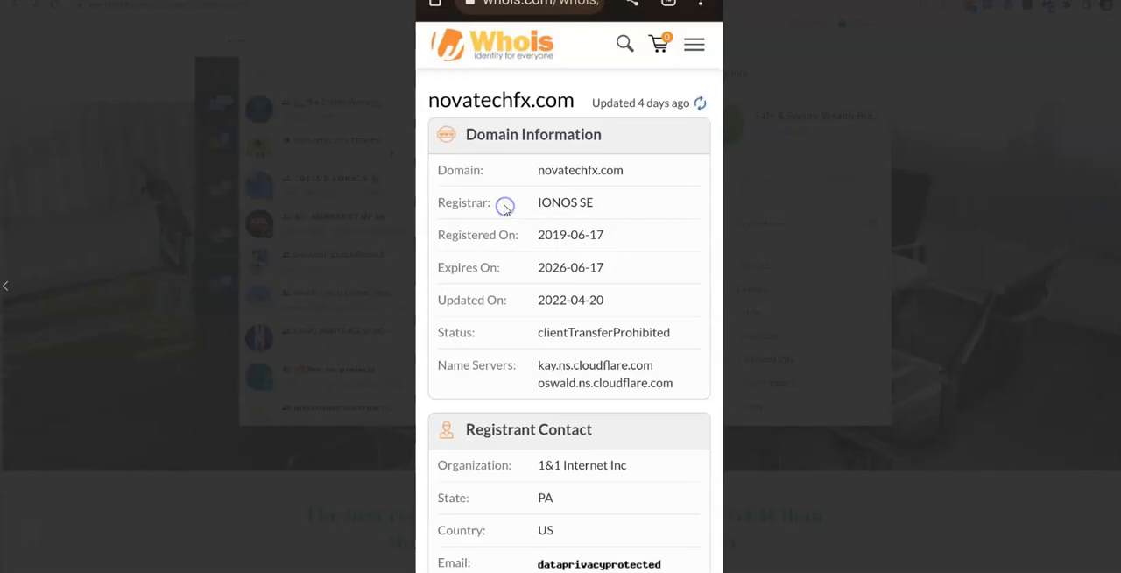
mouse_move(552, 331)
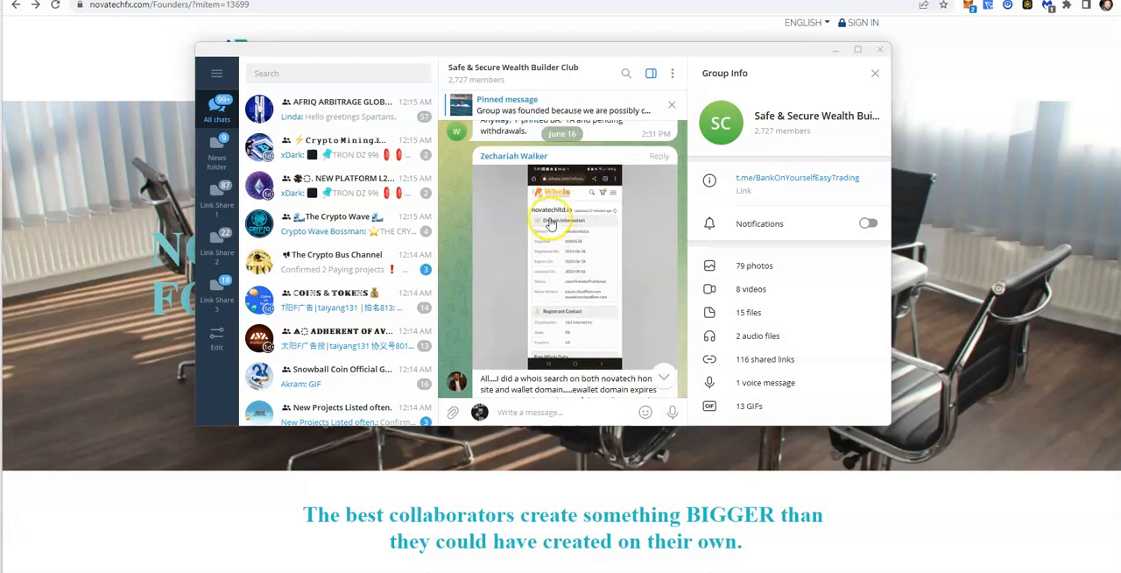
Find and enlarge the novatechltd.io Whois screenshot showing the 2023-06-18 expiry date
scroll(down, 3)
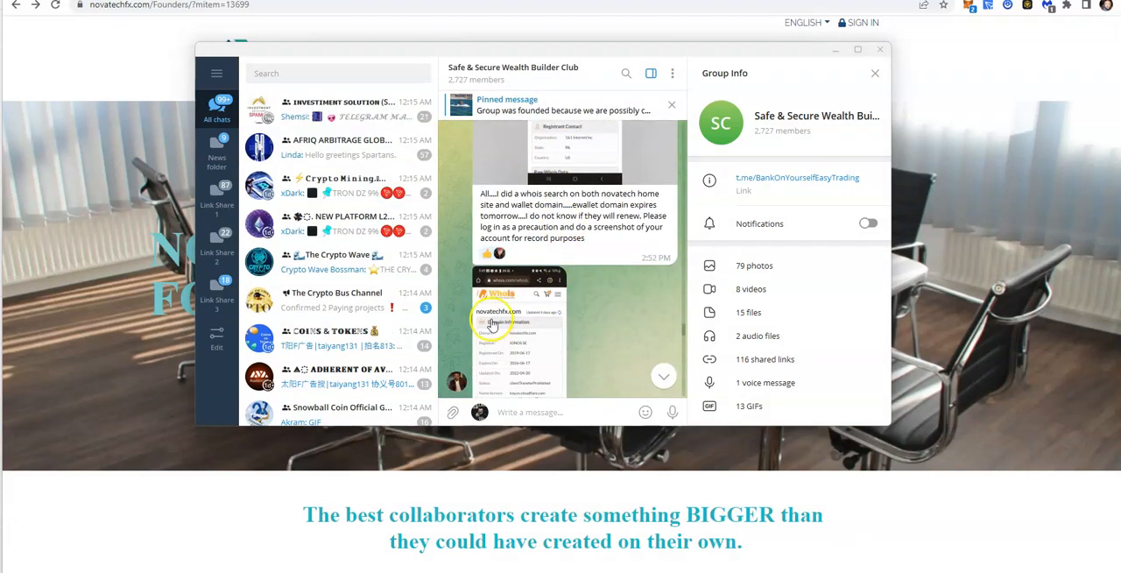
click(493, 324)
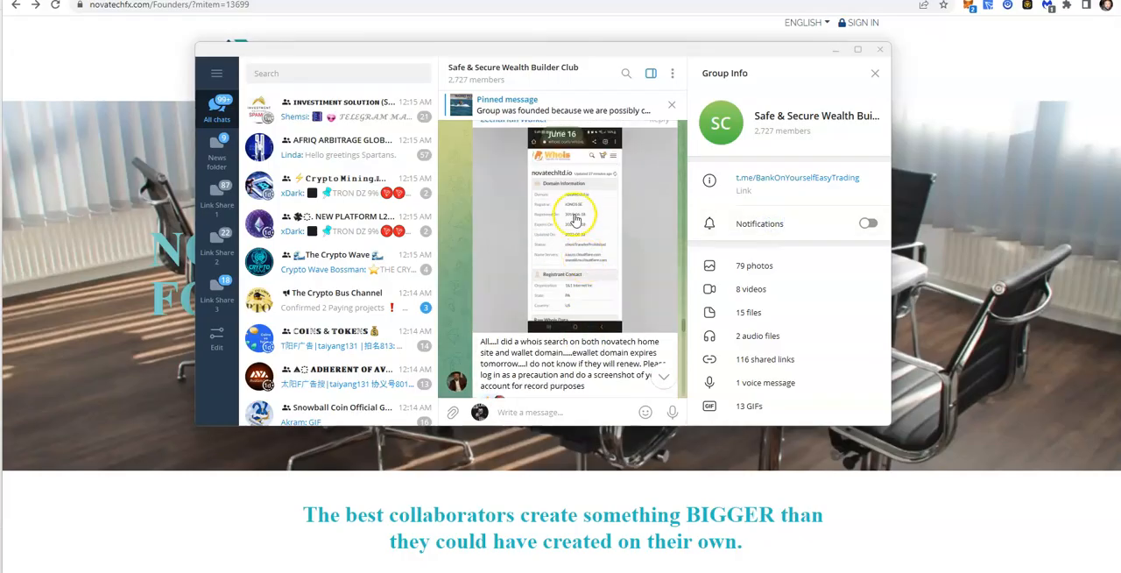
click(574, 220)
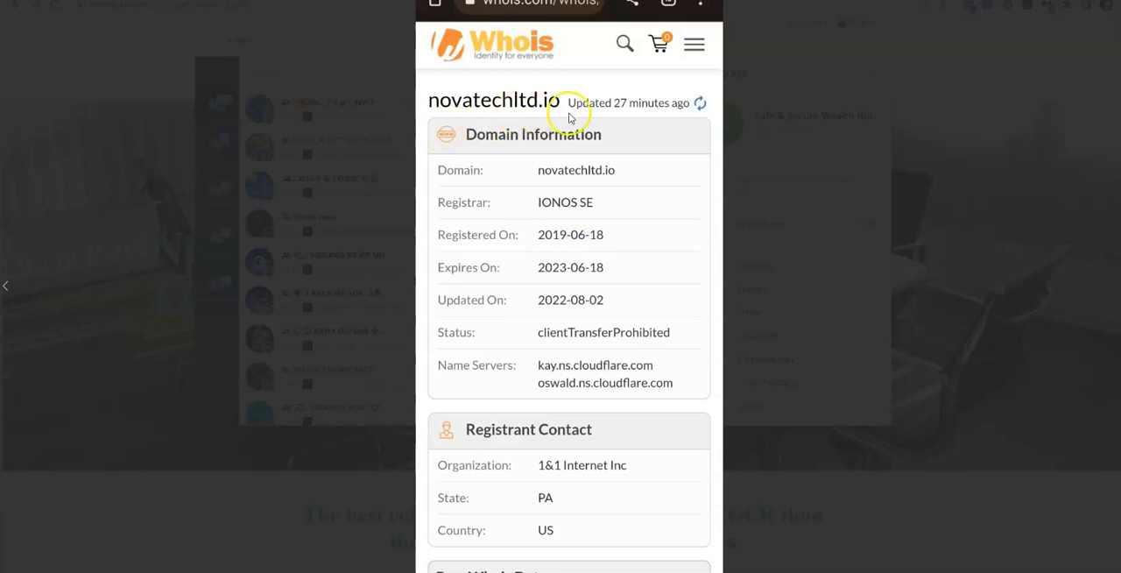
mouse_move(552, 299)
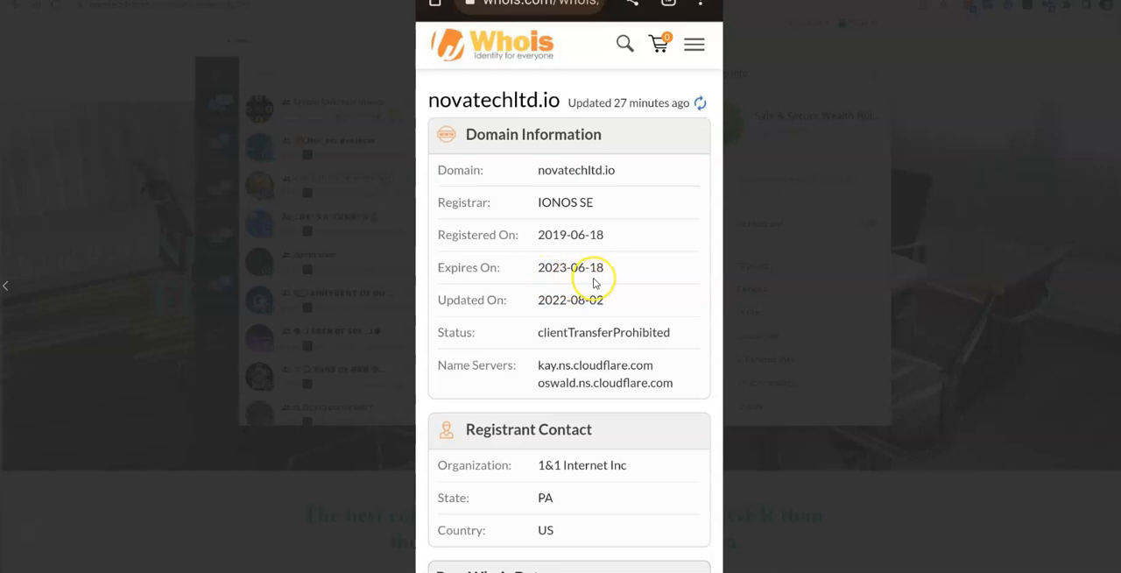
mouse_move(592, 280)
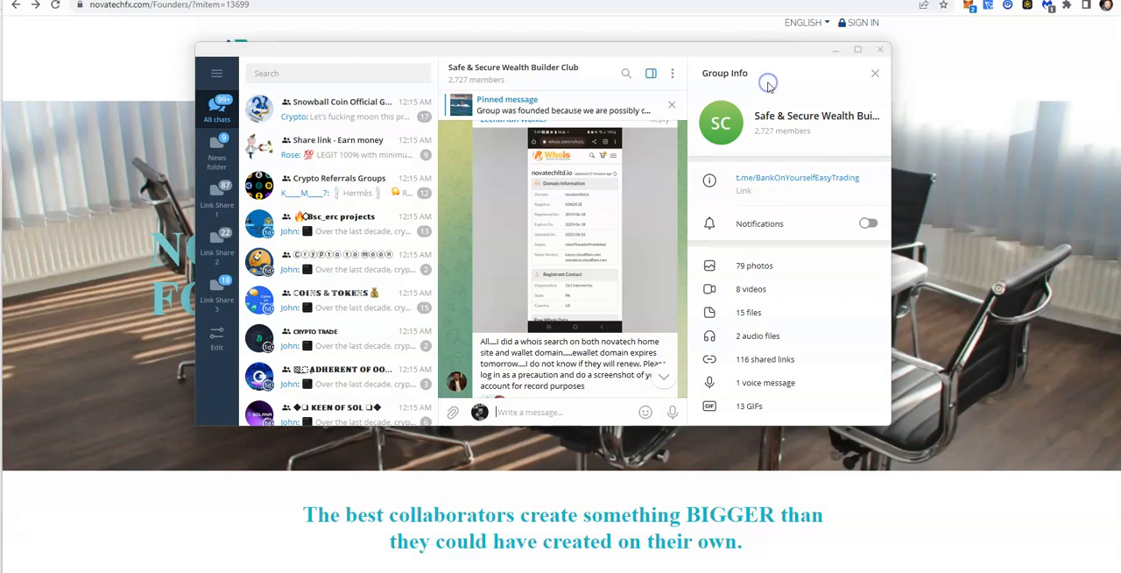
mouse_move(625, 295)
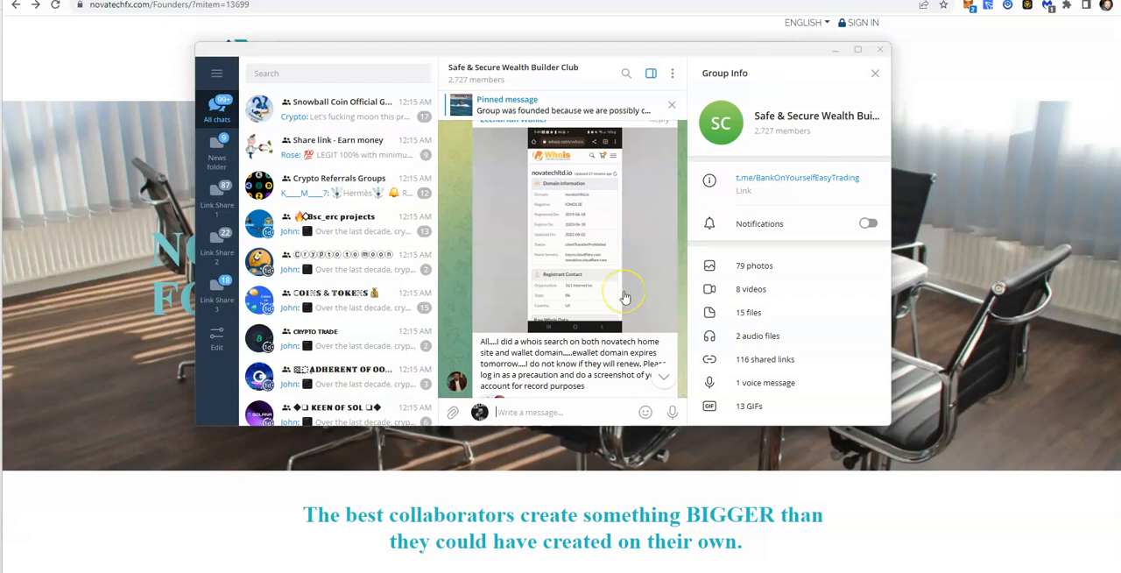
mouse_move(624, 291)
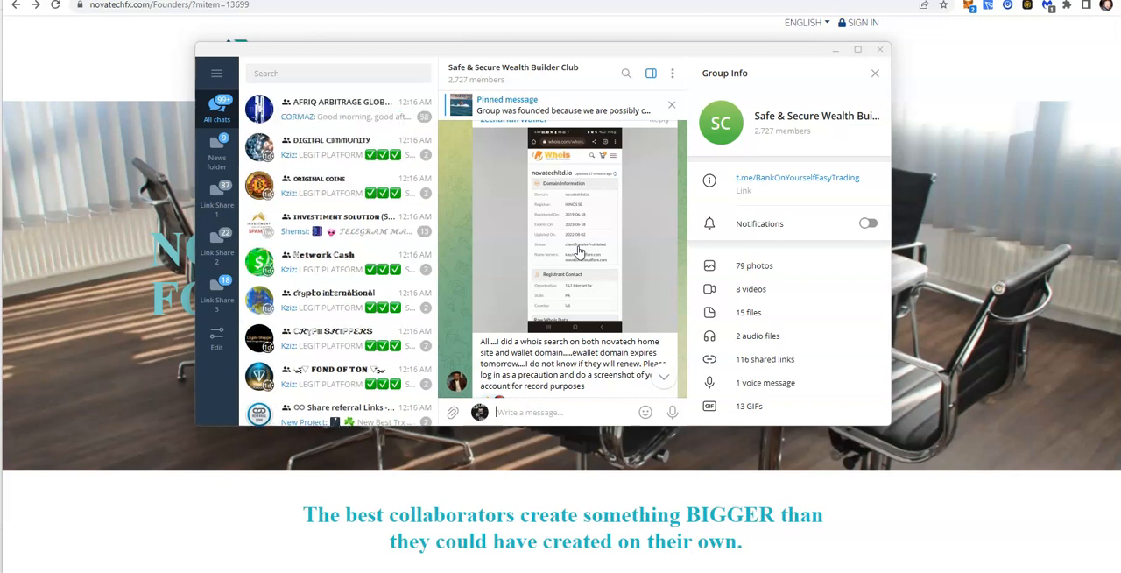
Reopen the novatechltd.io Whois screenshot full-size to show its 2023-06-18 expiry
click(574, 245)
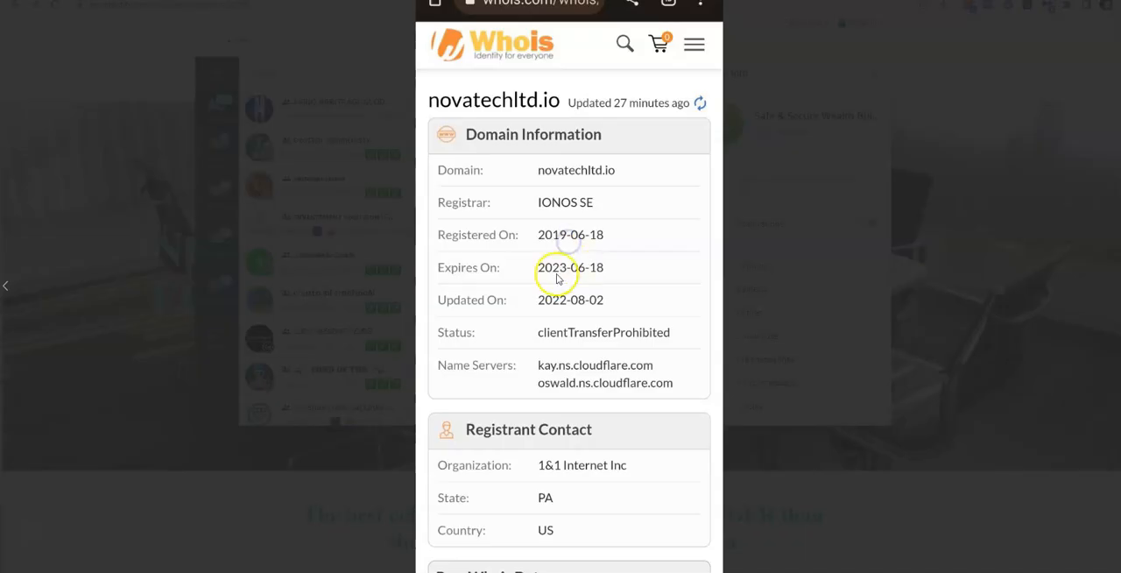
mouse_move(594, 283)
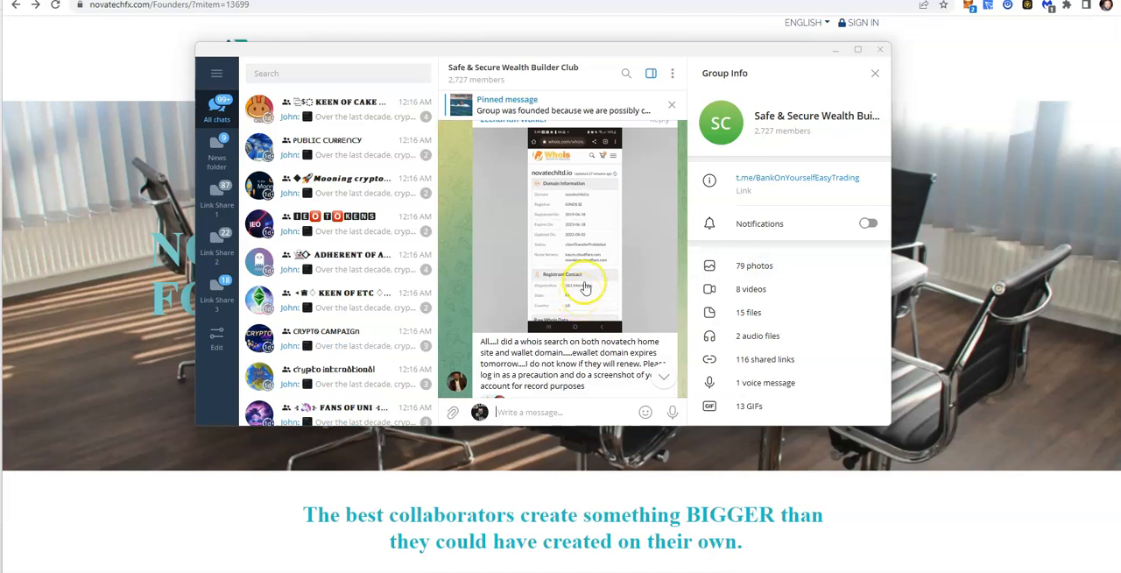
mouse_move(466, 210)
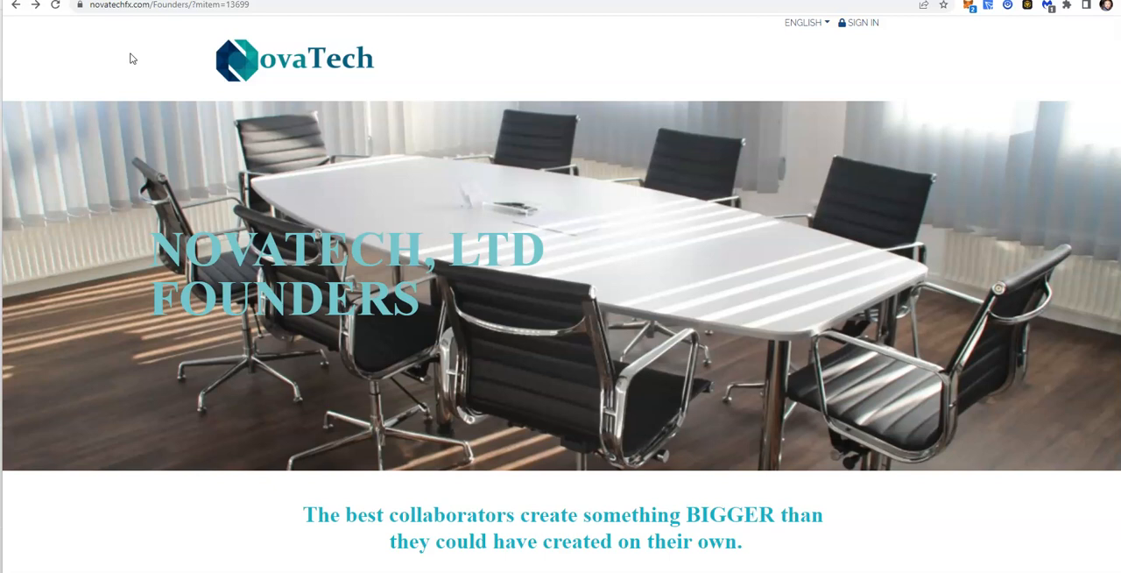
mouse_move(432, 29)
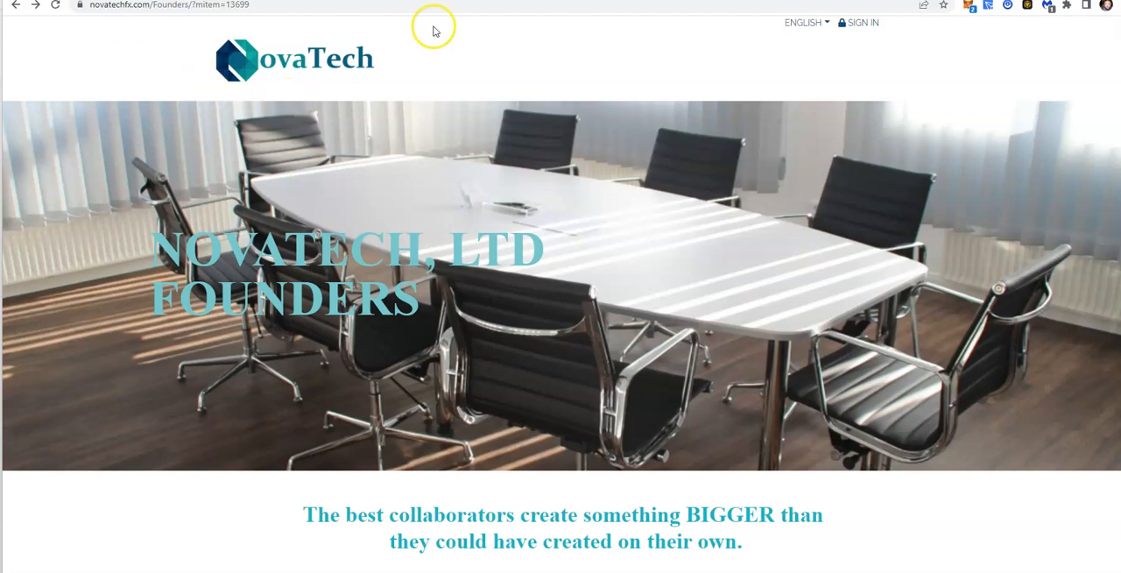
mouse_move(328, 7)
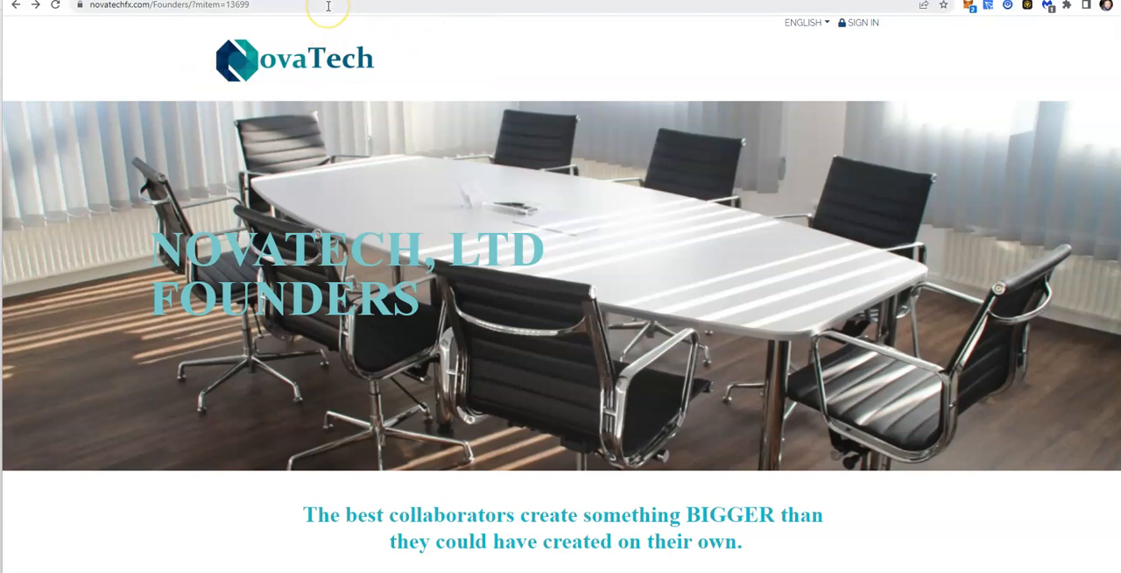
mouse_move(387, 32)
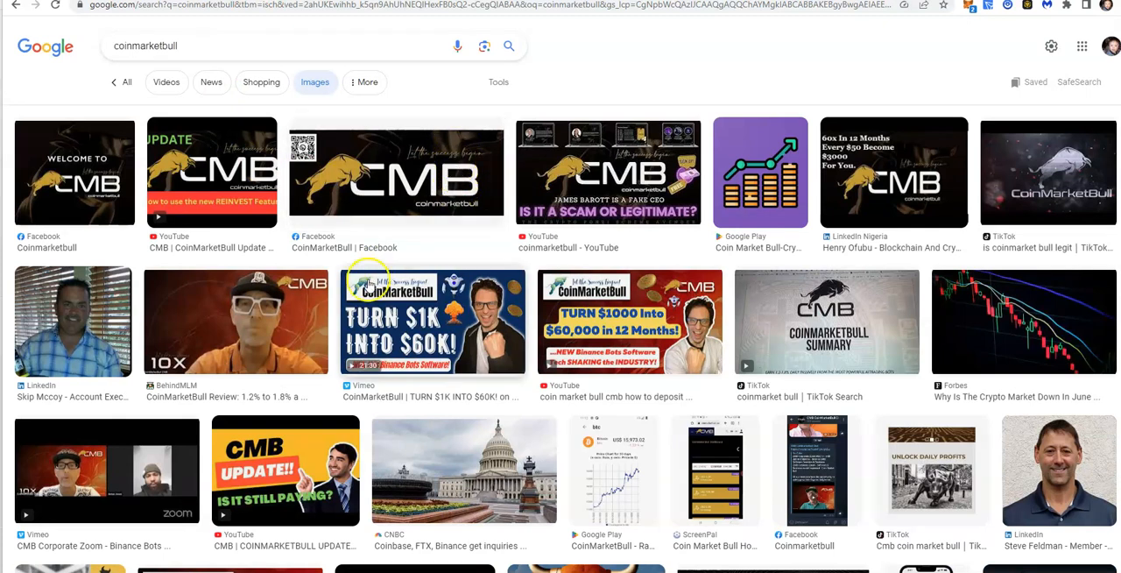
mouse_move(570, 465)
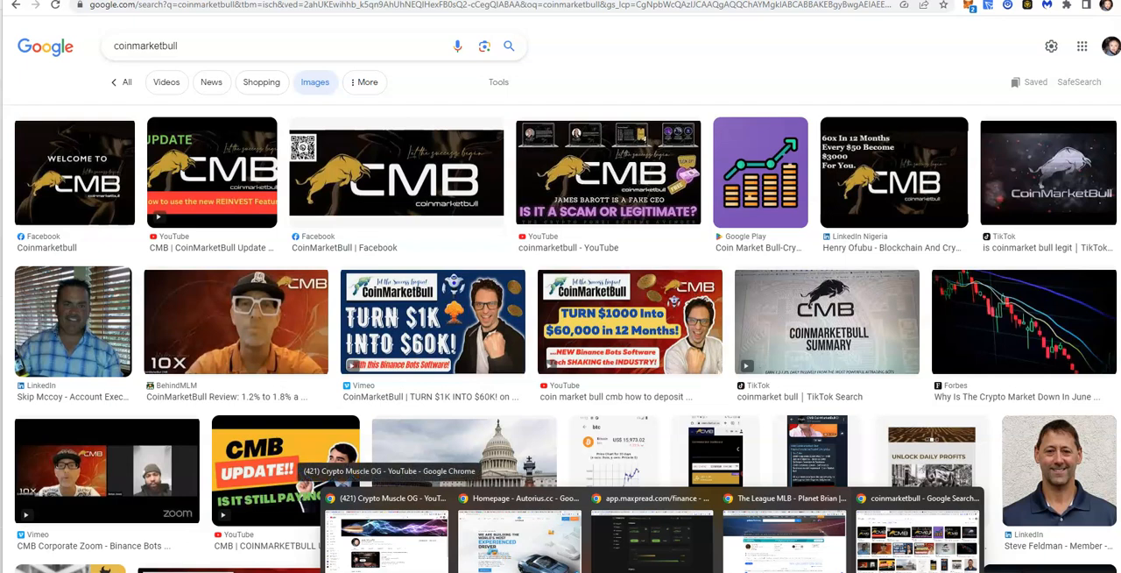
Switch to the app.maxpread.com Finance dashboard window from the Chrome taskbar
click(652, 497)
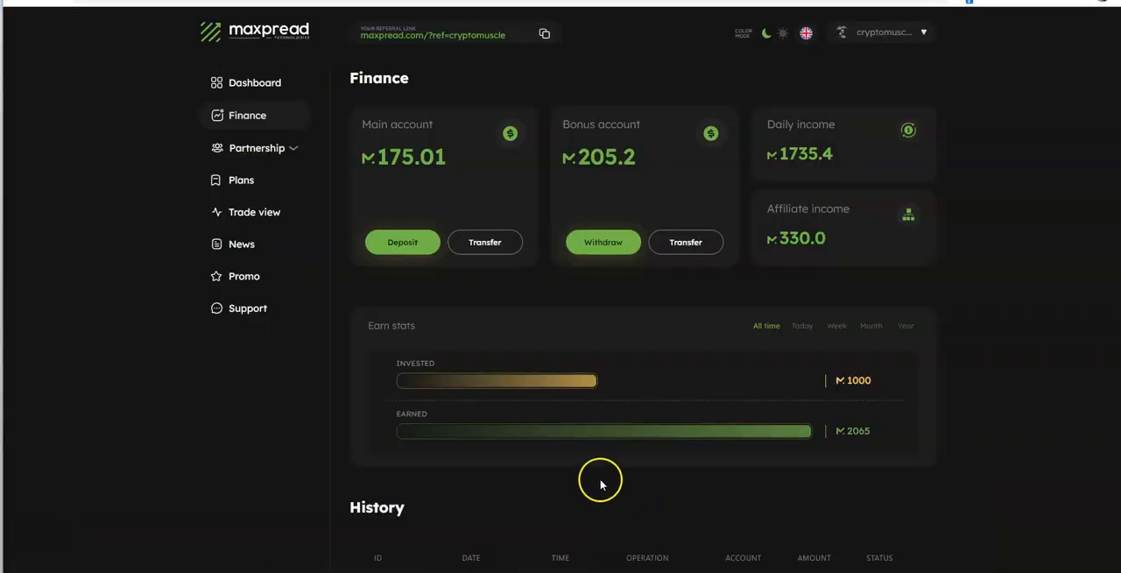
scroll(down, 3)
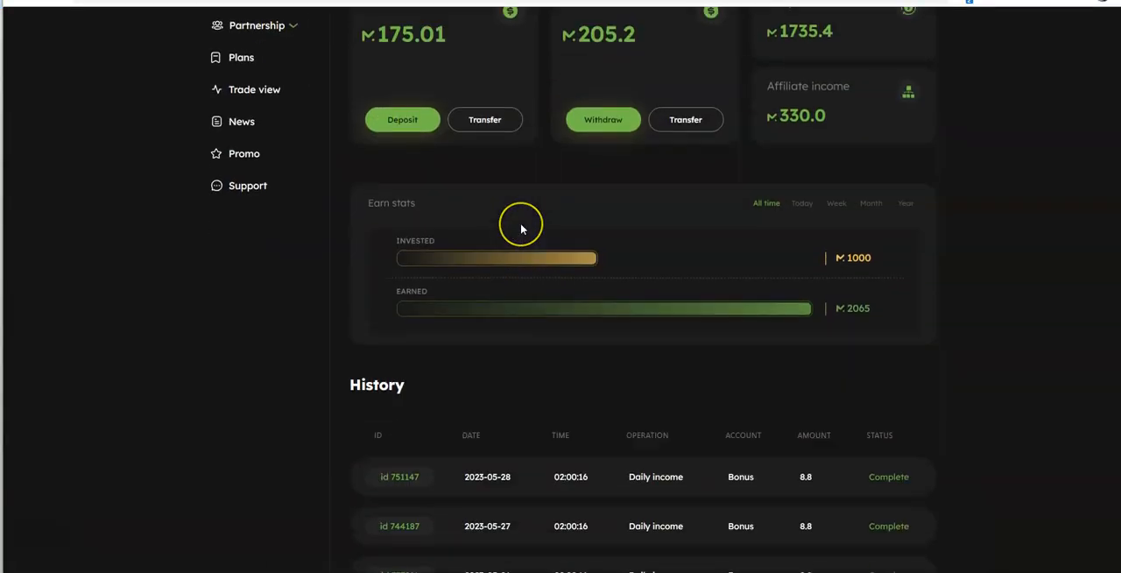
scroll(down, 3)
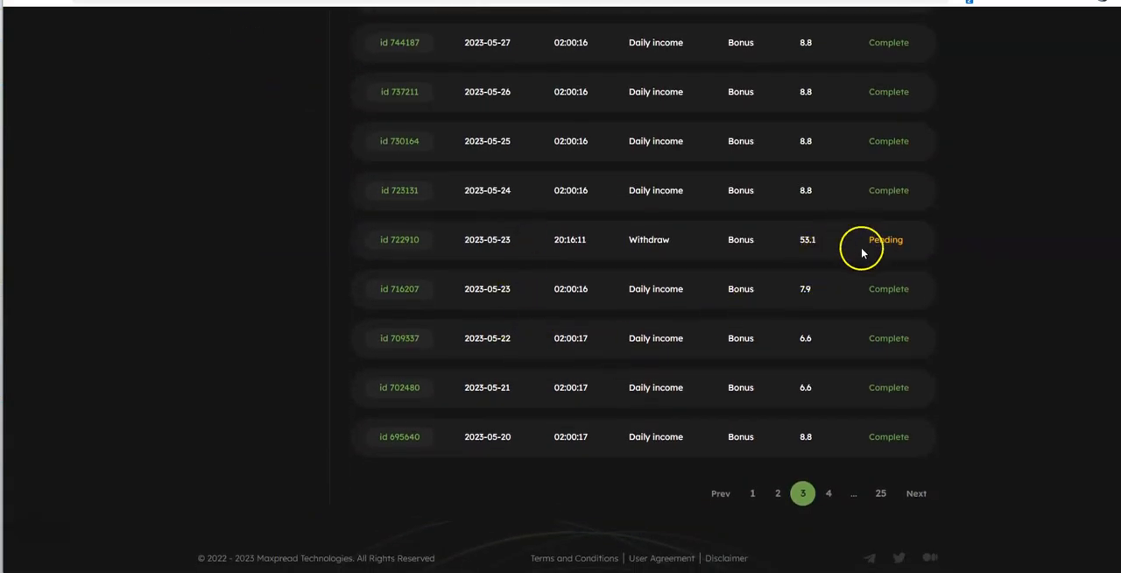
mouse_move(519, 258)
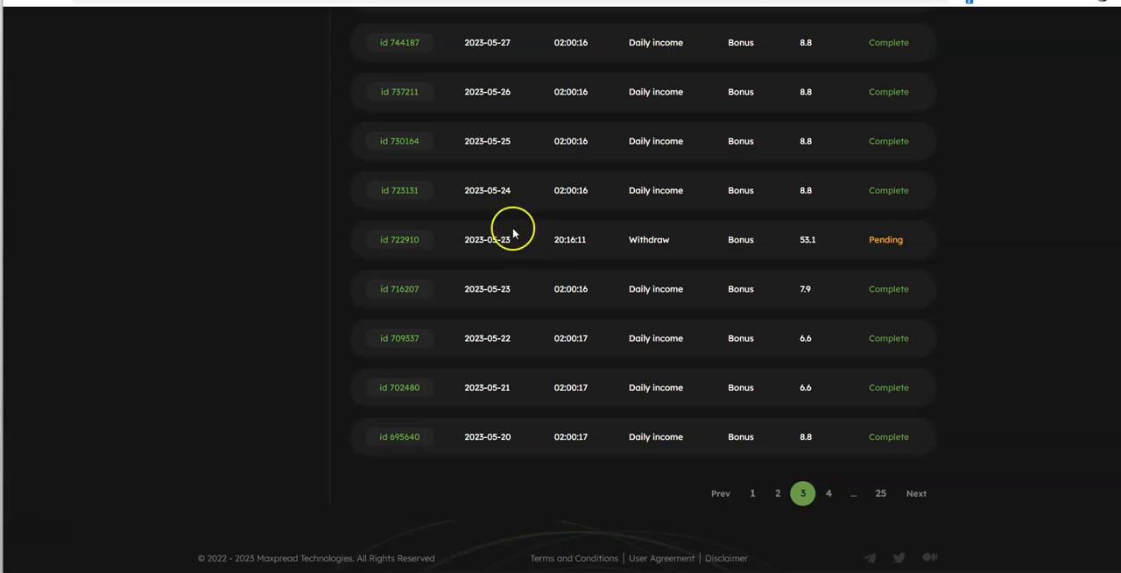
mouse_move(526, 312)
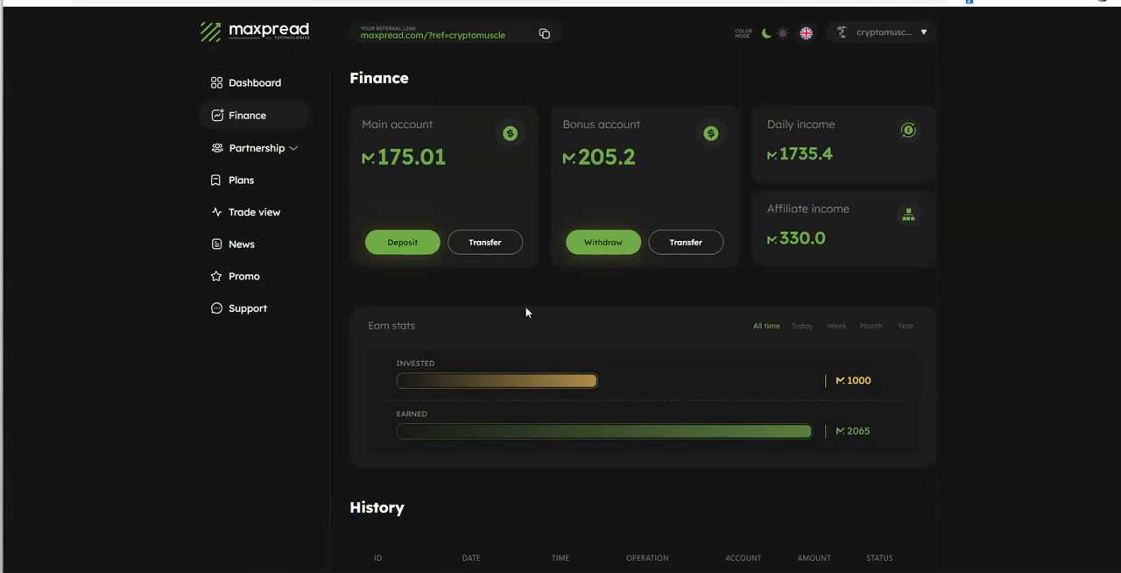
mouse_move(493, 340)
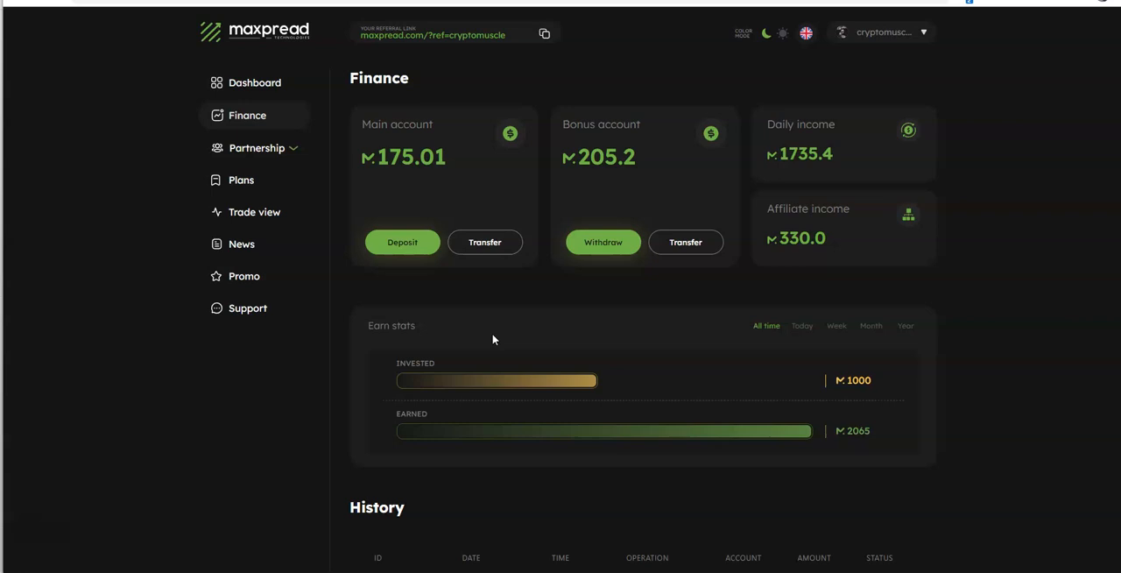
mouse_move(255, 82)
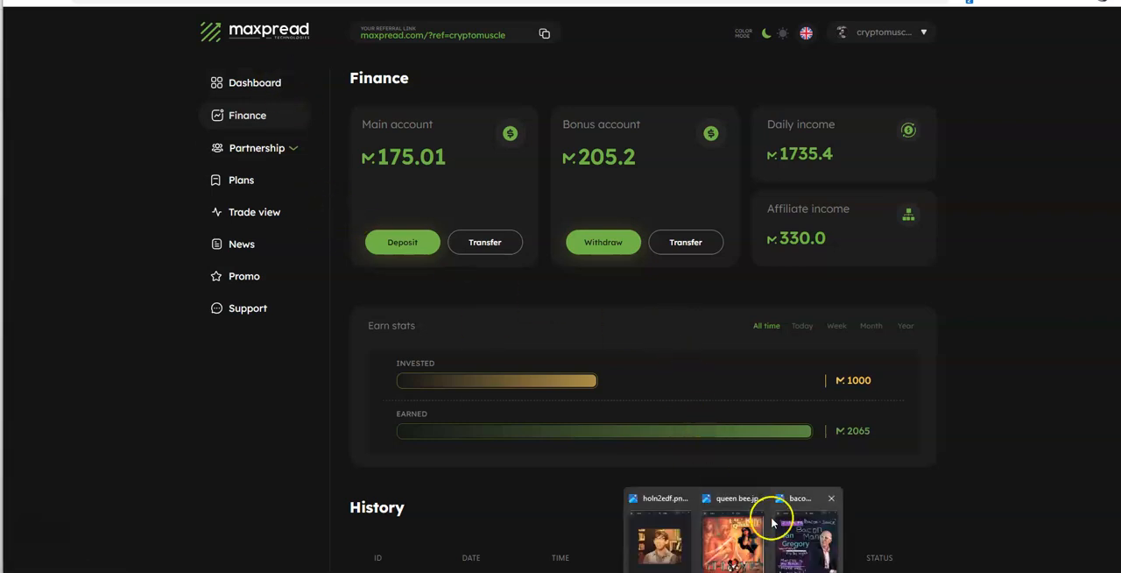
Leave the MaxPread Finance page, opening an annotated meme image in a photo viewer
click(799, 530)
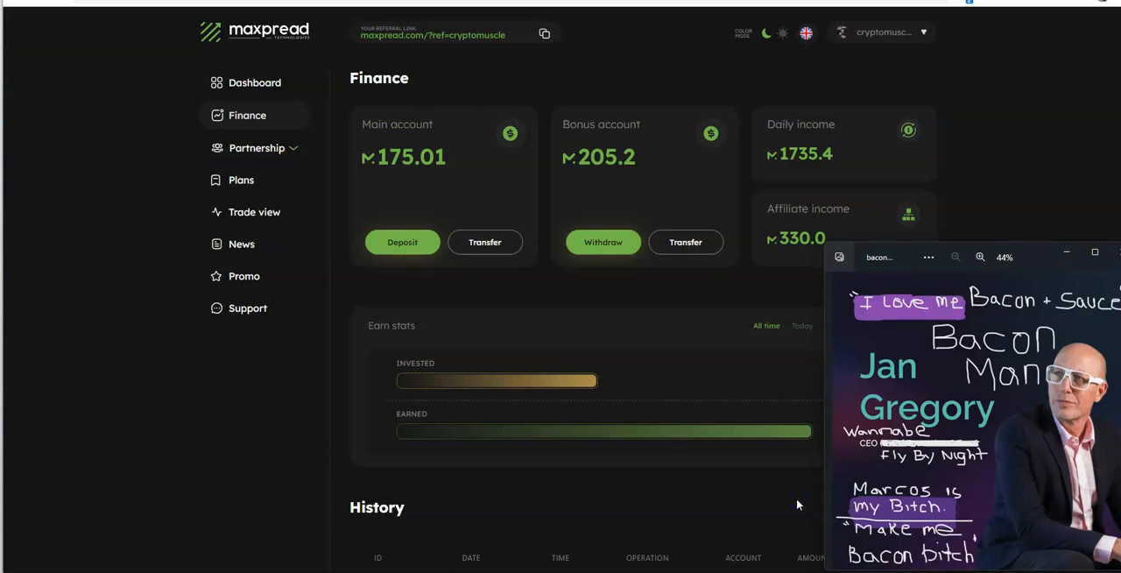
mouse_move(731, 333)
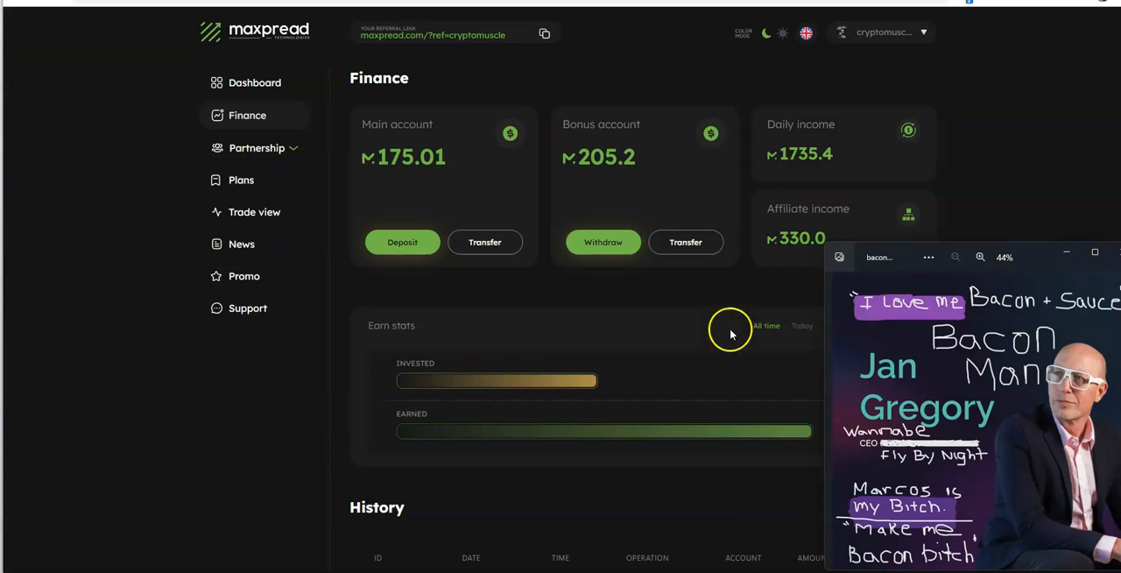
mouse_move(560, 390)
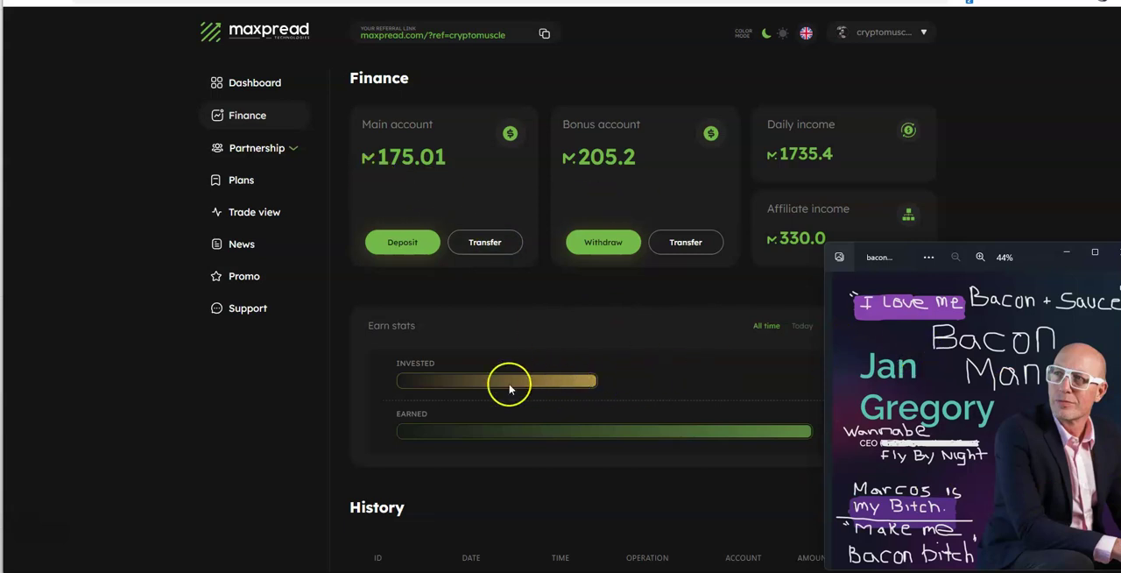
mouse_move(530, 386)
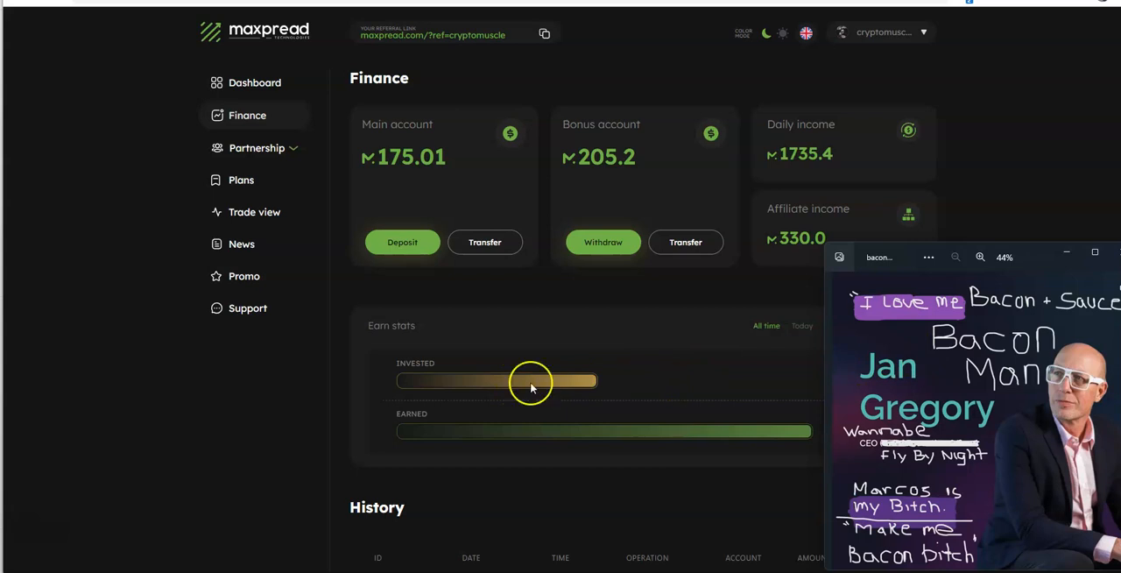
mouse_move(568, 383)
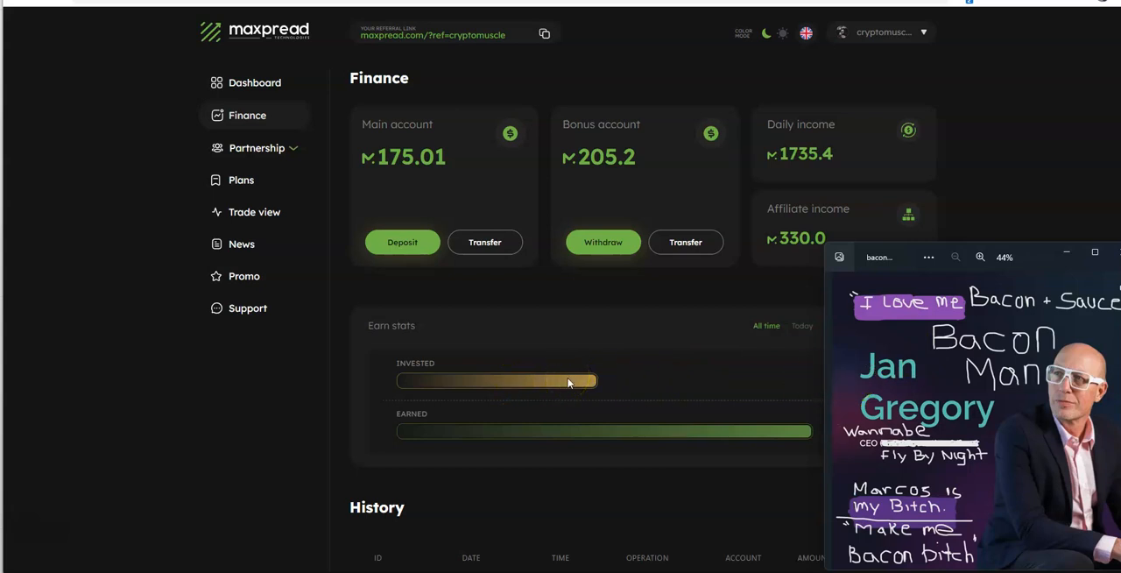
mouse_move(567, 377)
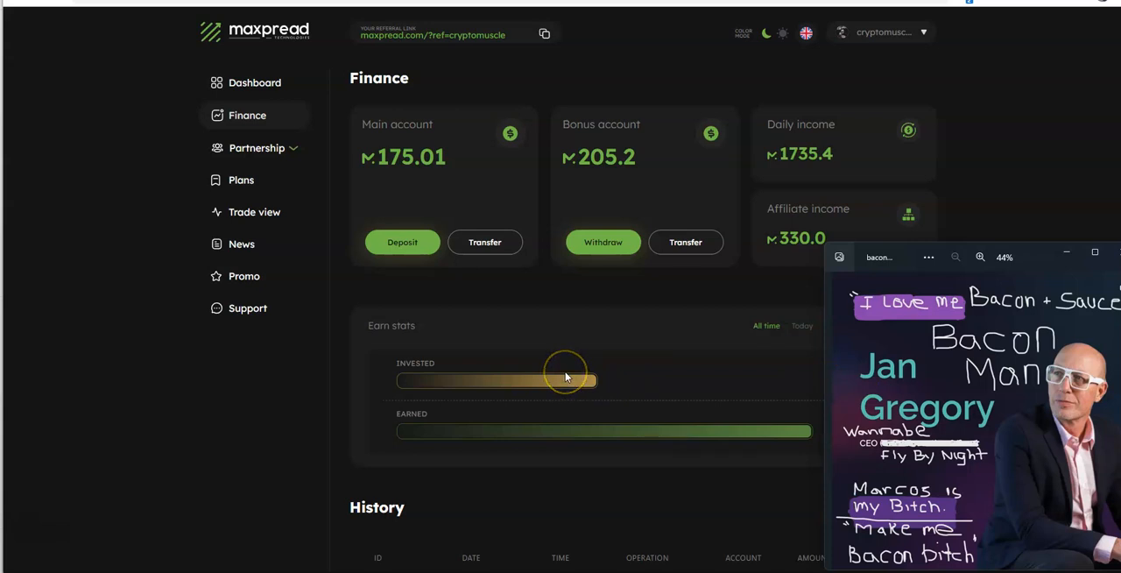
mouse_move(565, 377)
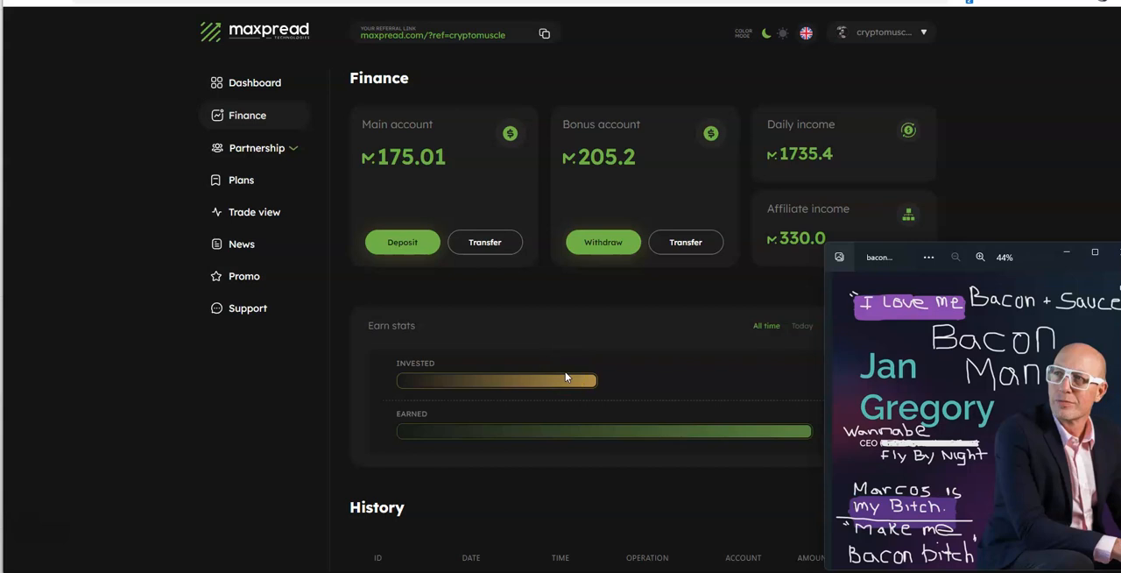
mouse_move(563, 368)
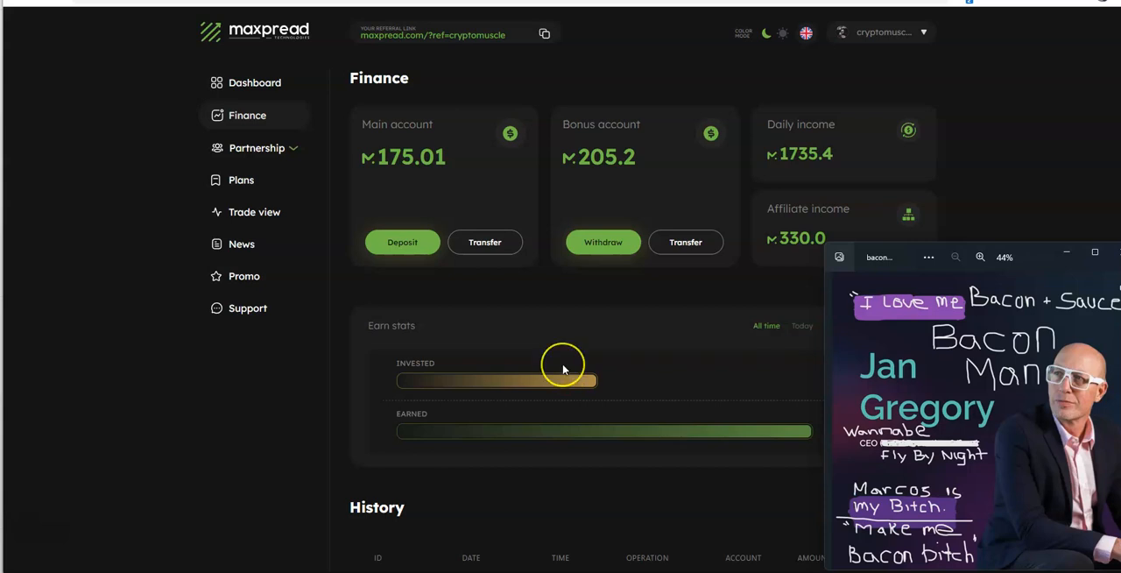
mouse_move(563, 368)
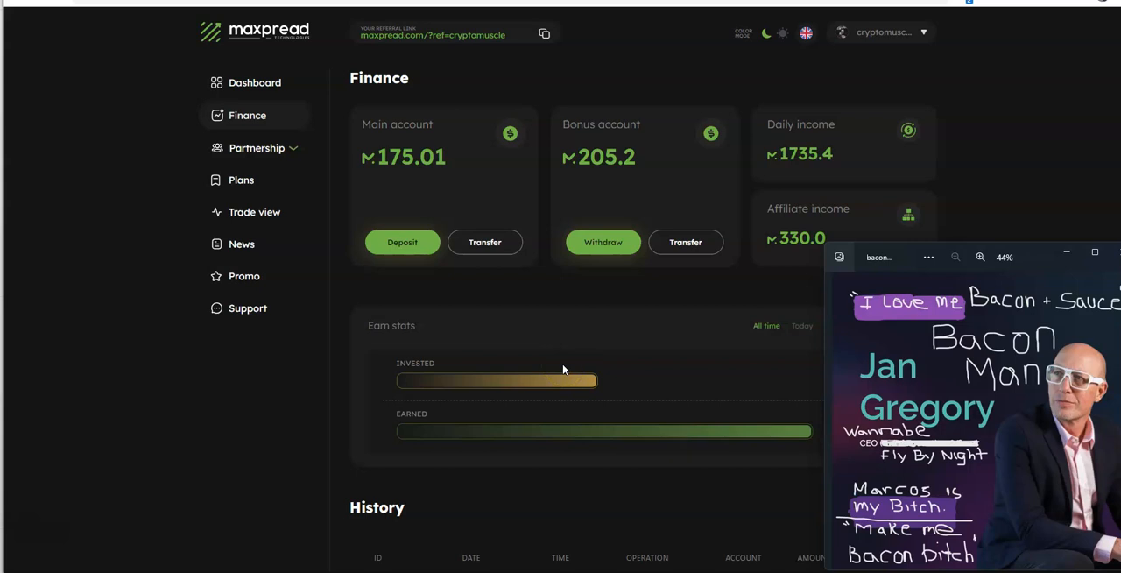
mouse_move(562, 365)
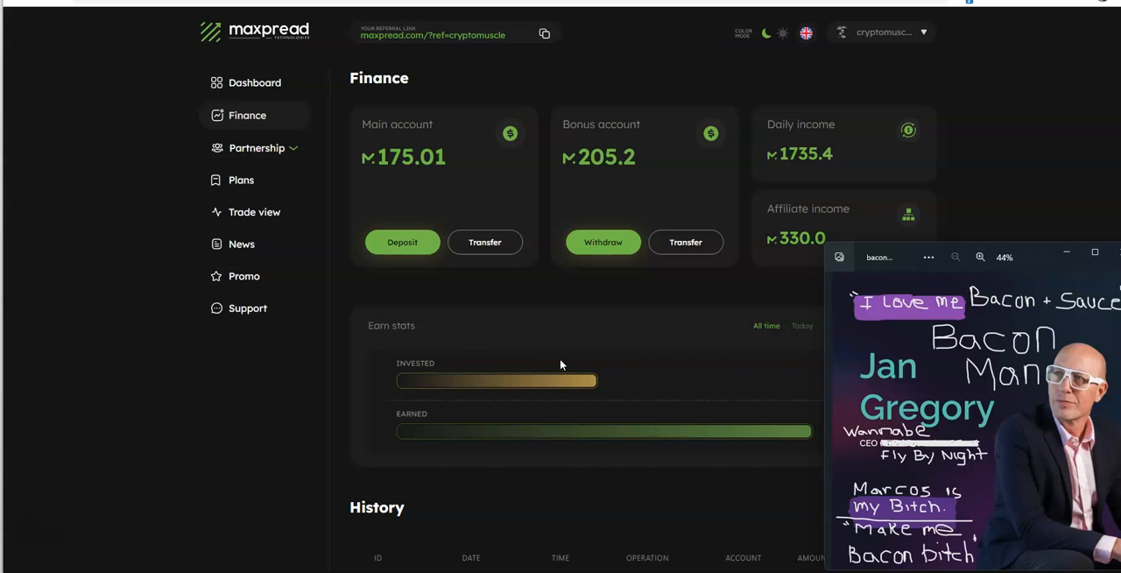
mouse_move(556, 350)
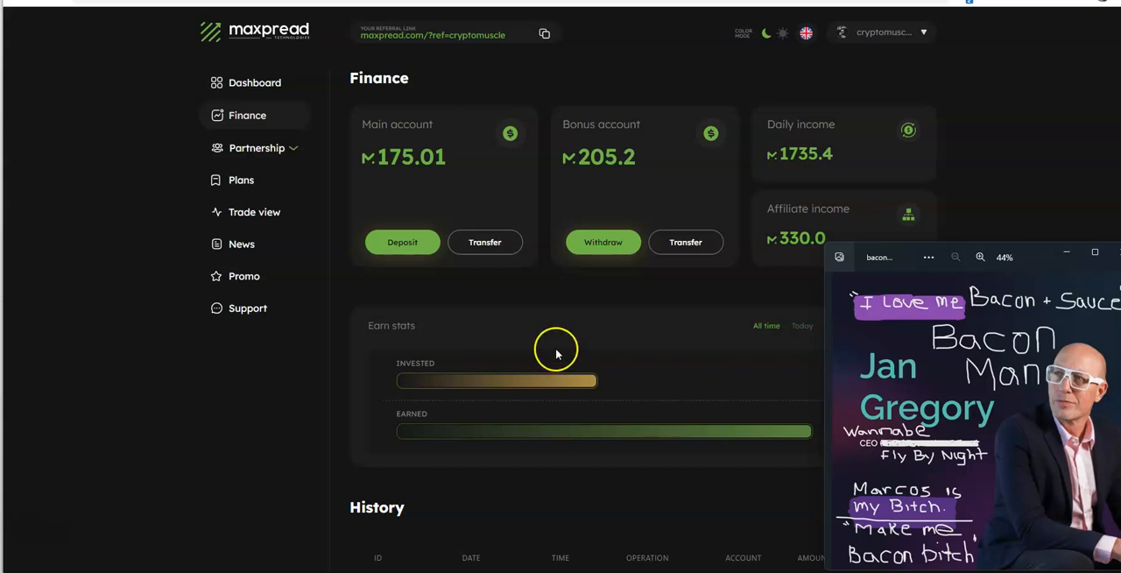
mouse_move(699, 356)
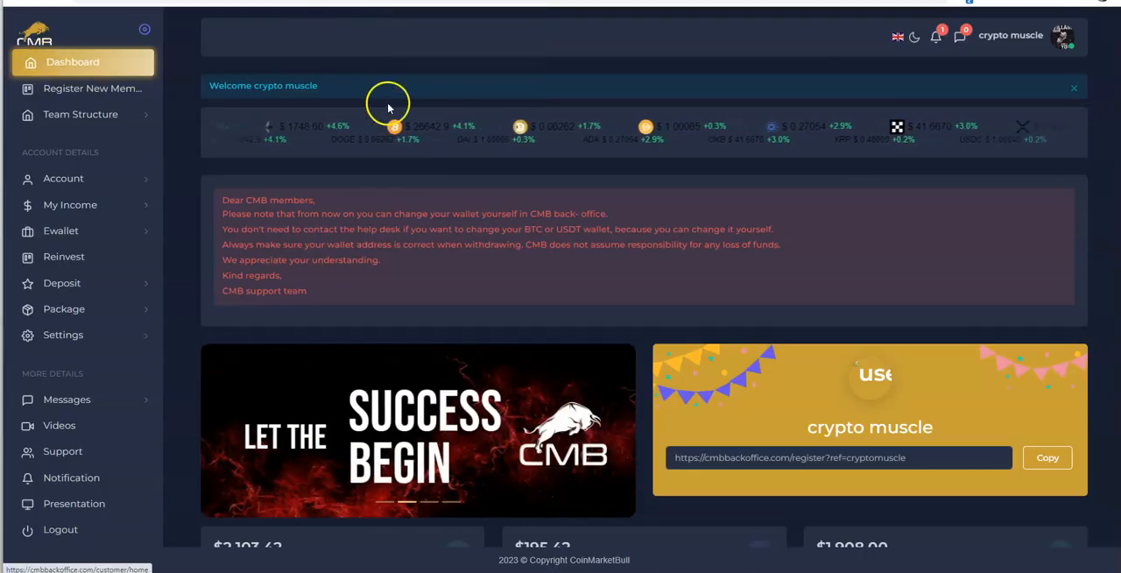
Scroll the CMB dashboard to earnings totals and the $96.00 pending withdrawal
scroll(down, 3)
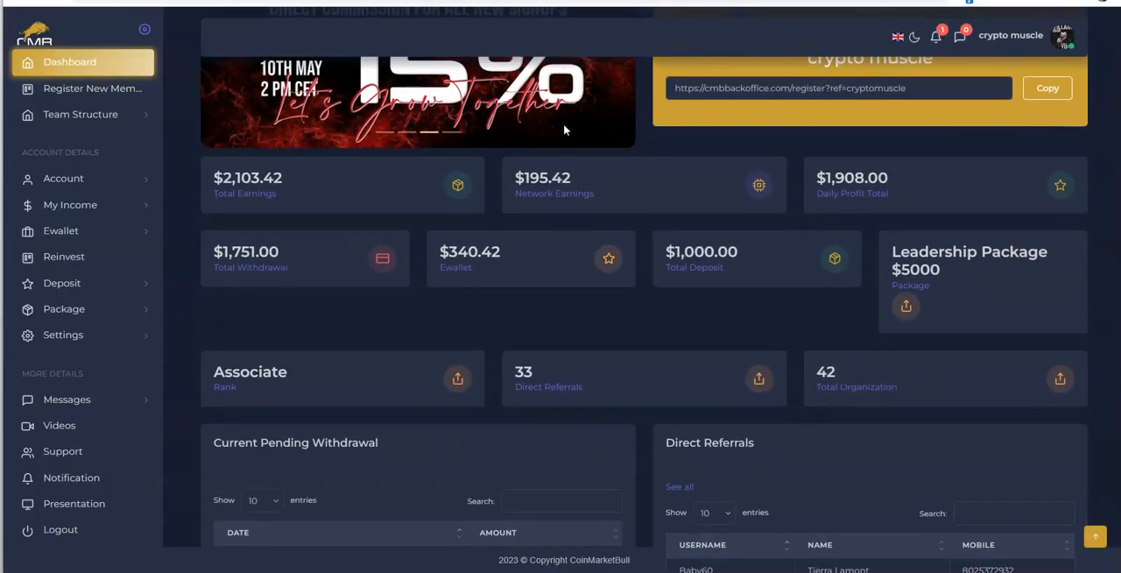
scroll(down, 3)
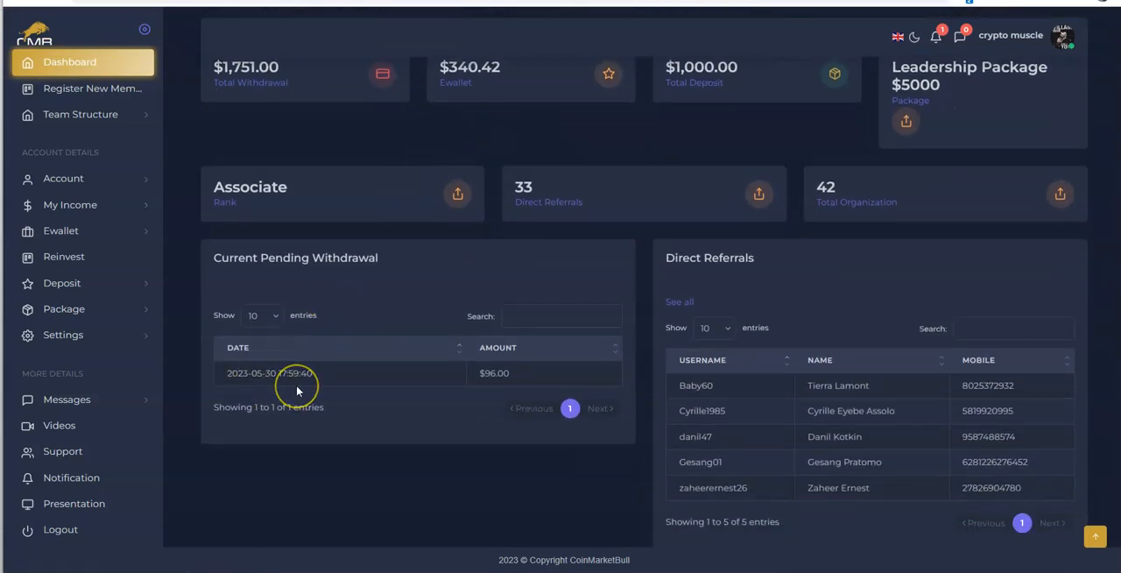
mouse_move(298, 373)
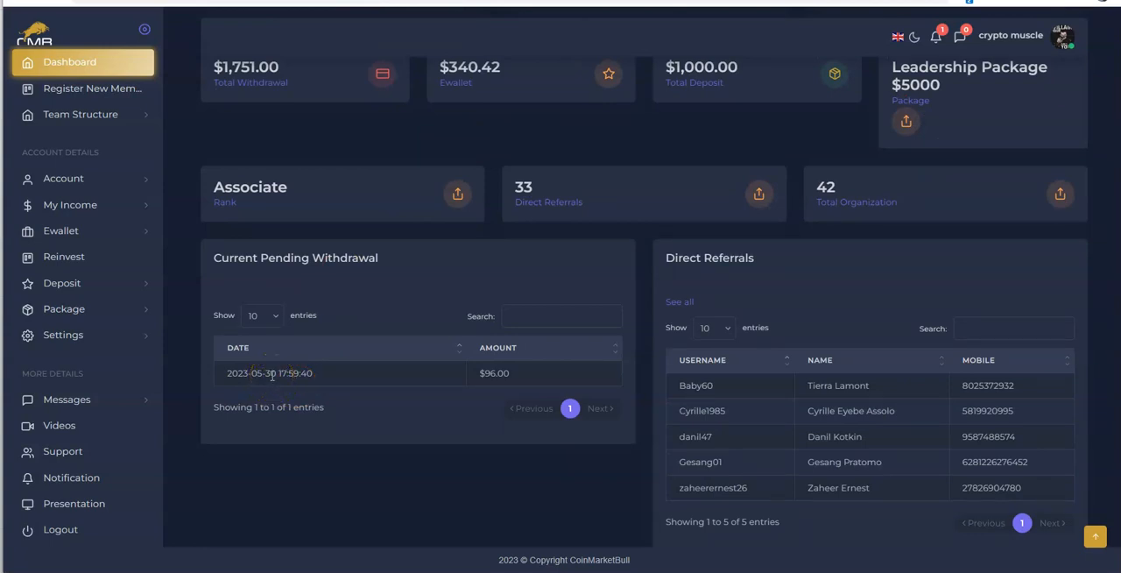
mouse_move(345, 400)
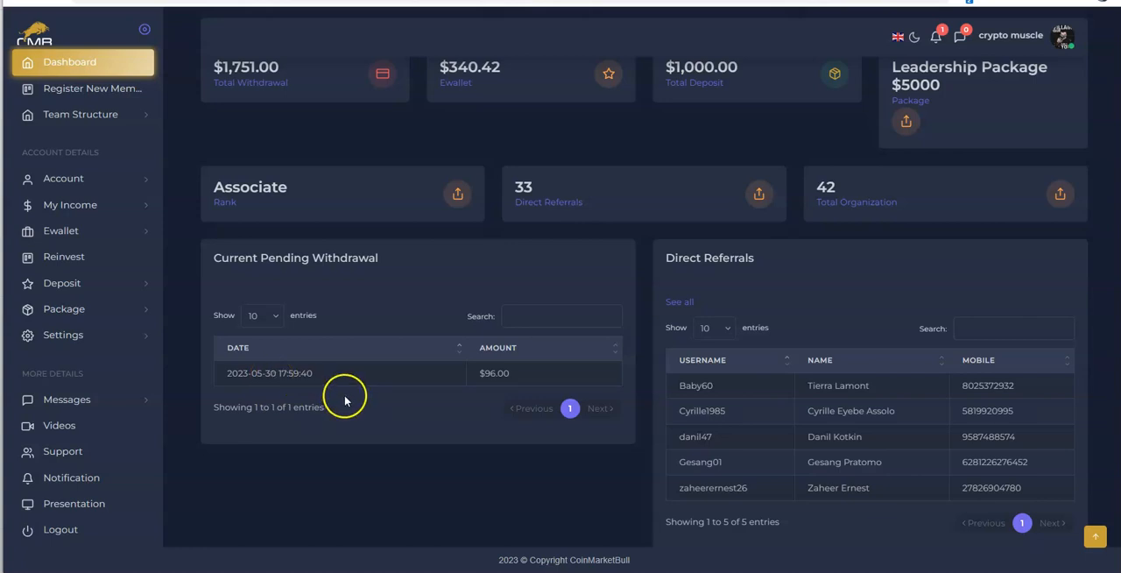
mouse_move(173, 340)
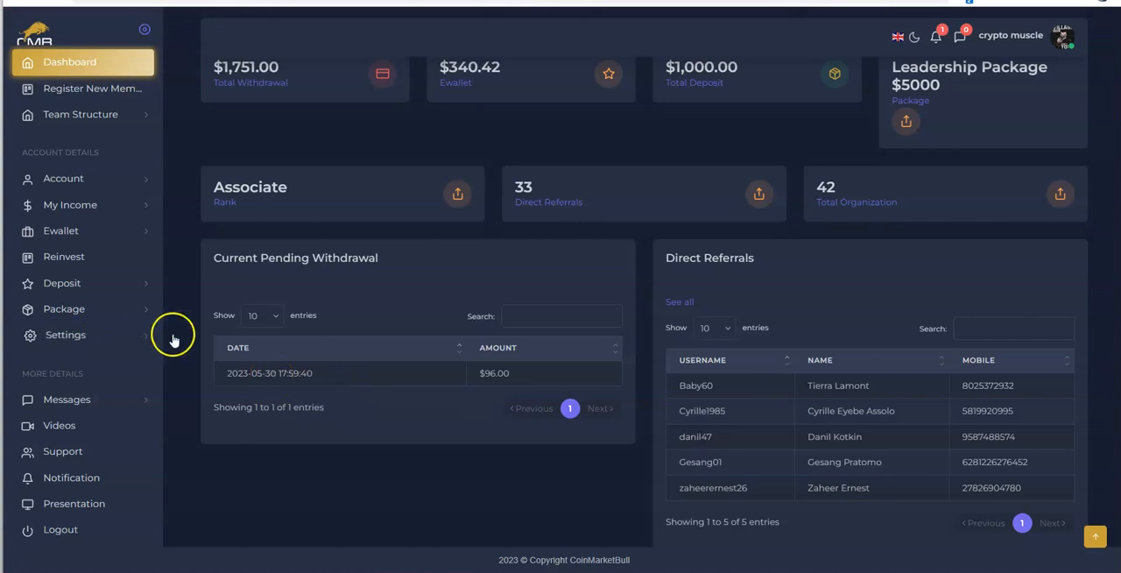
mouse_move(438, 368)
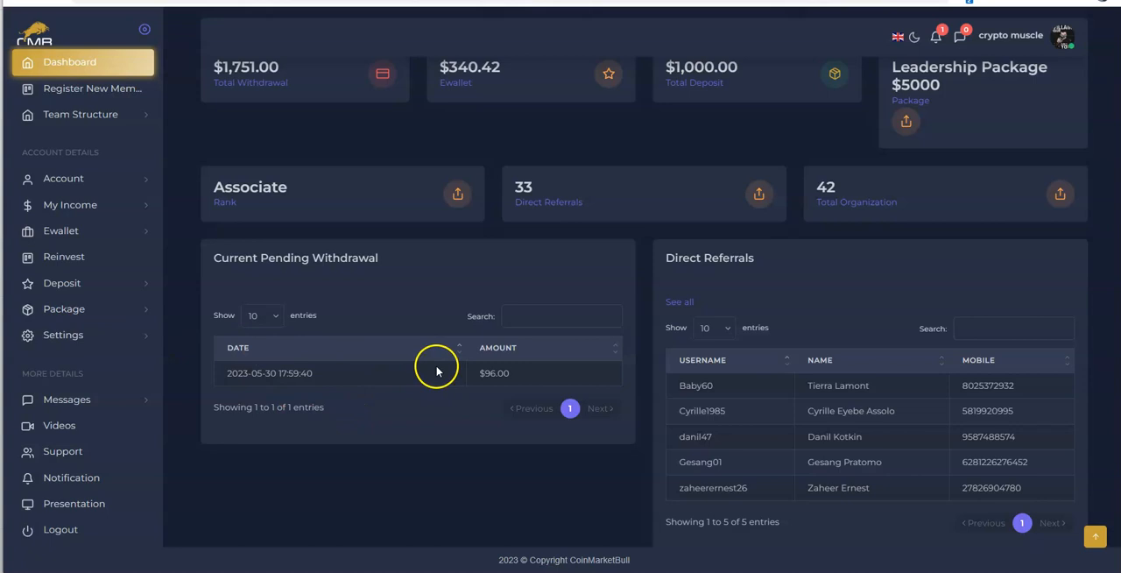
mouse_move(437, 371)
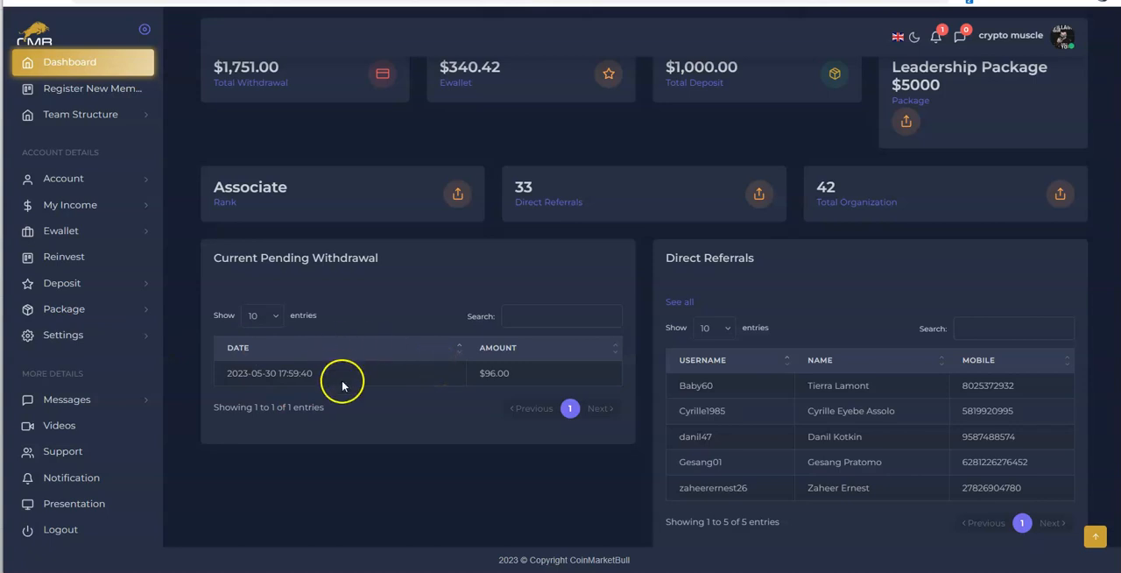
mouse_move(438, 465)
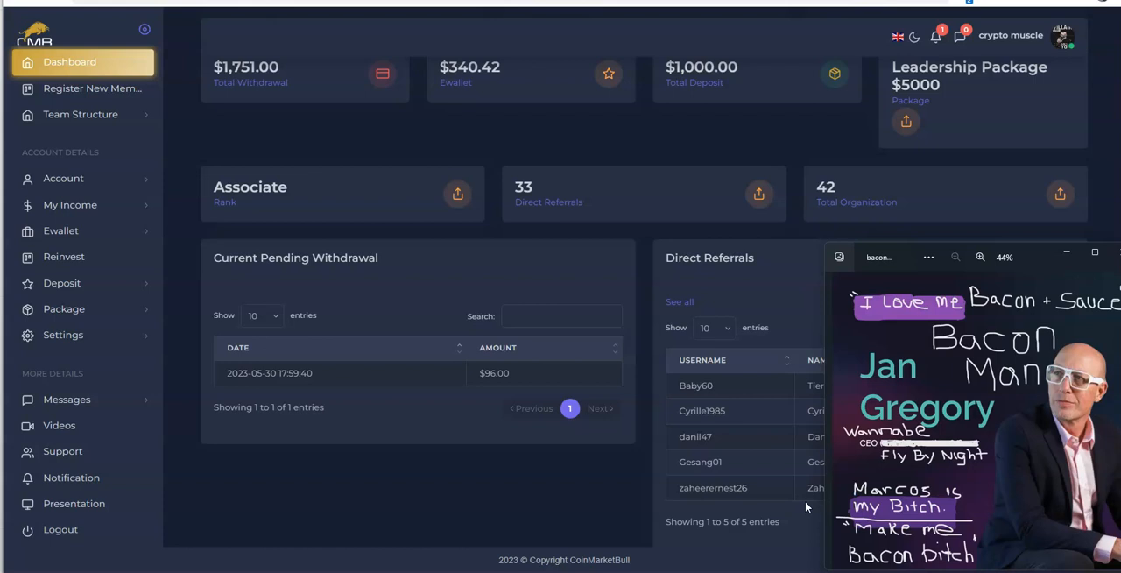
mouse_move(809, 487)
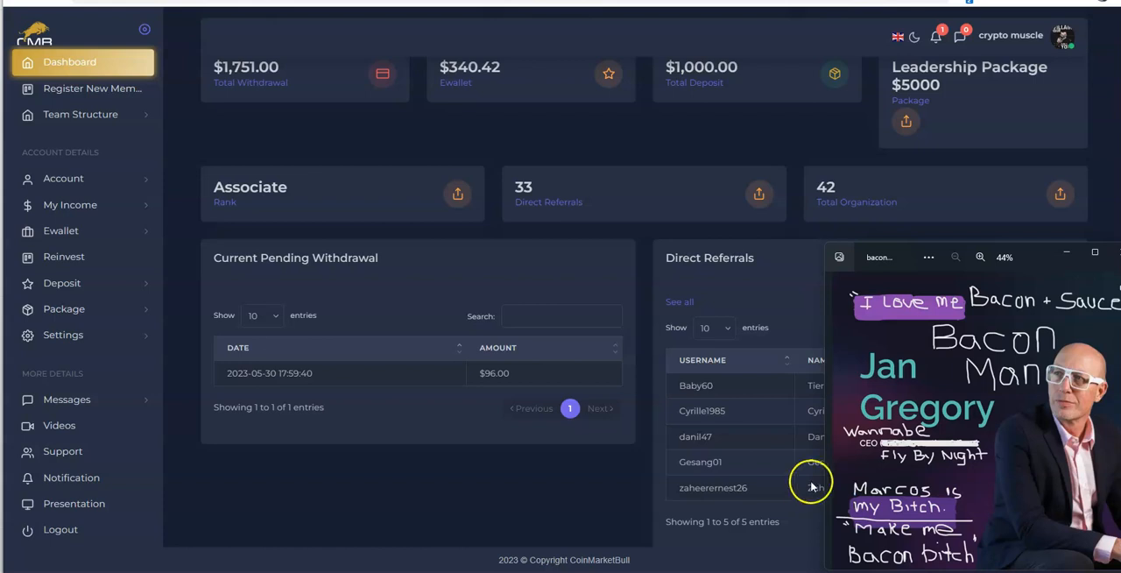
mouse_move(755, 167)
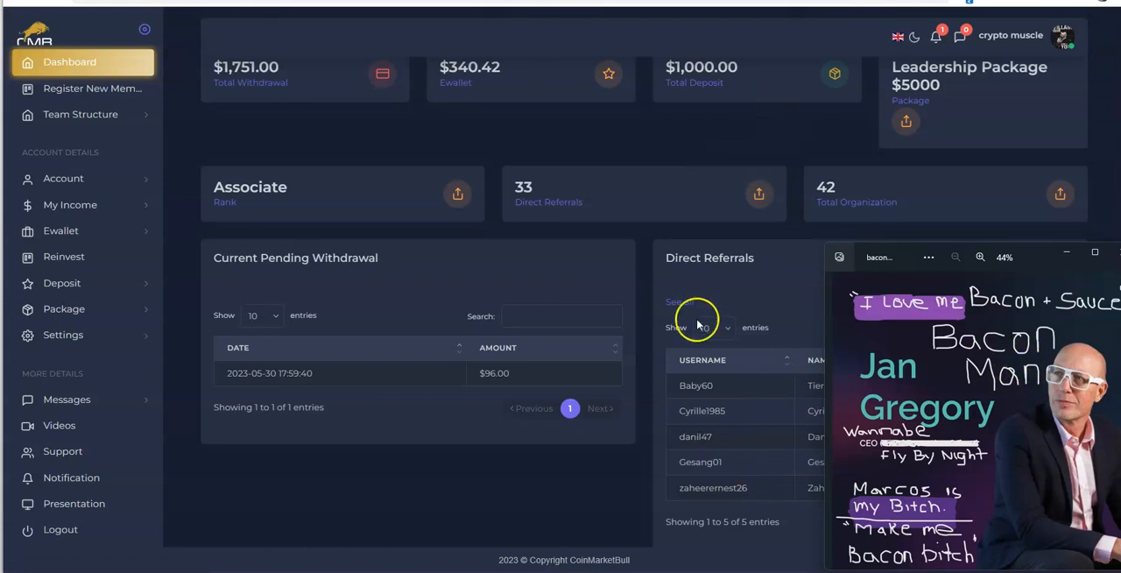
mouse_move(161, 125)
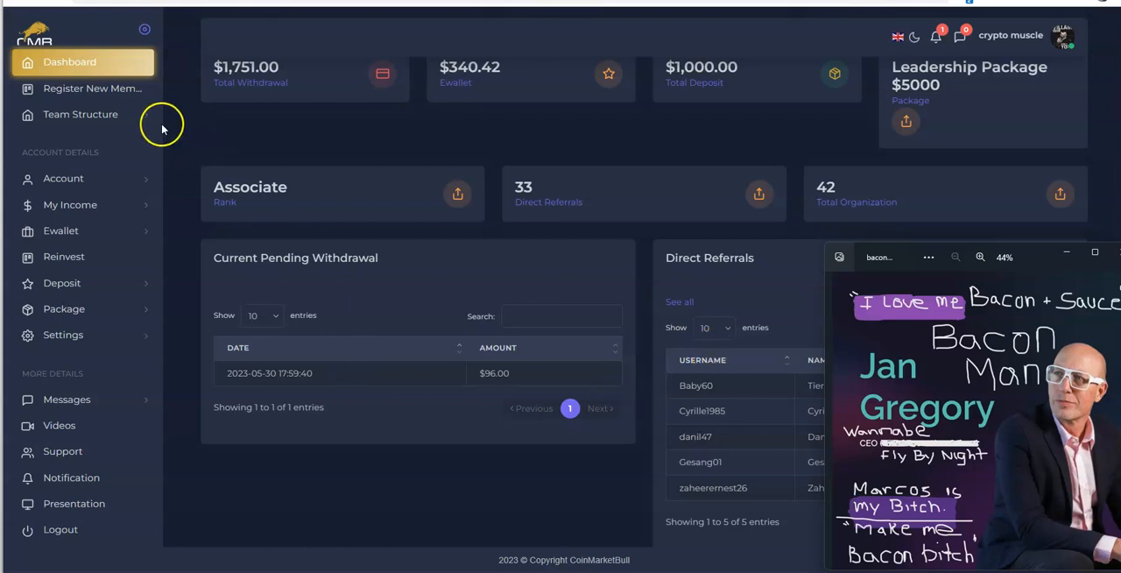
mouse_move(418, 143)
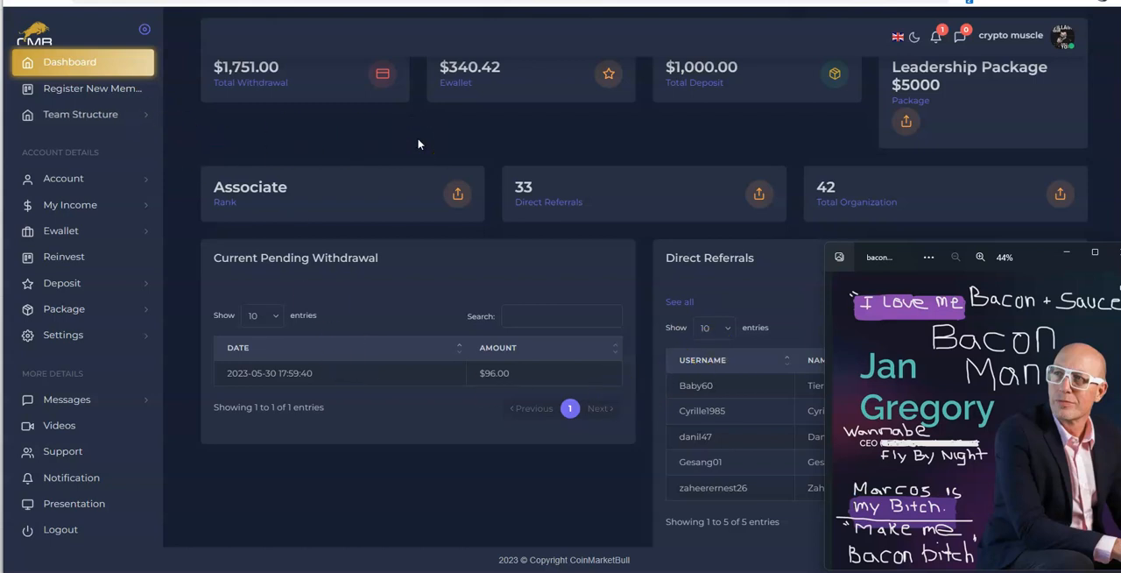
mouse_move(523, 190)
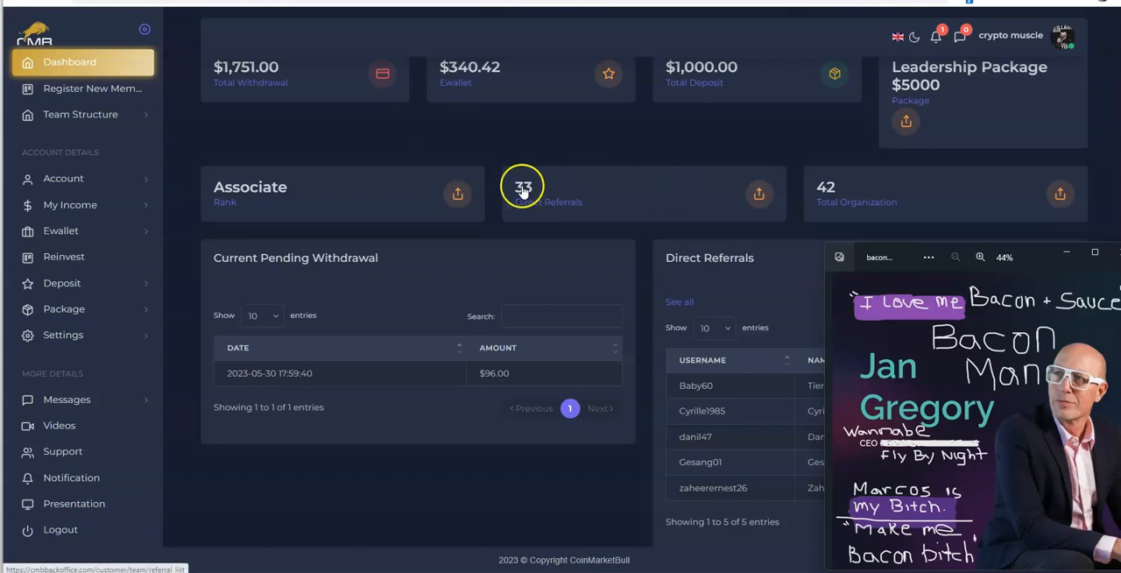
mouse_move(522, 187)
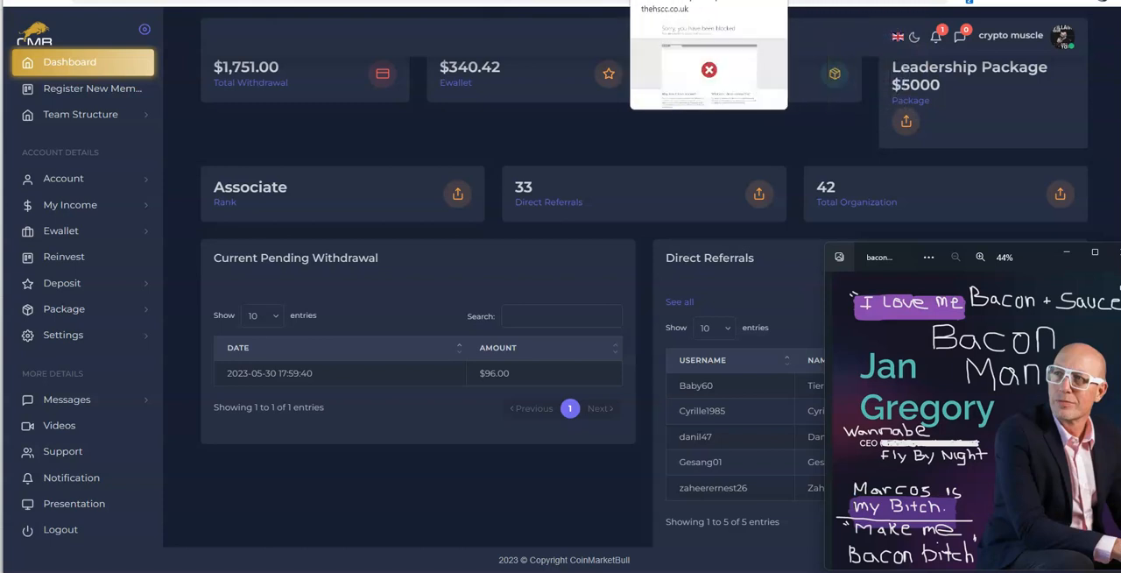
click(708, 70)
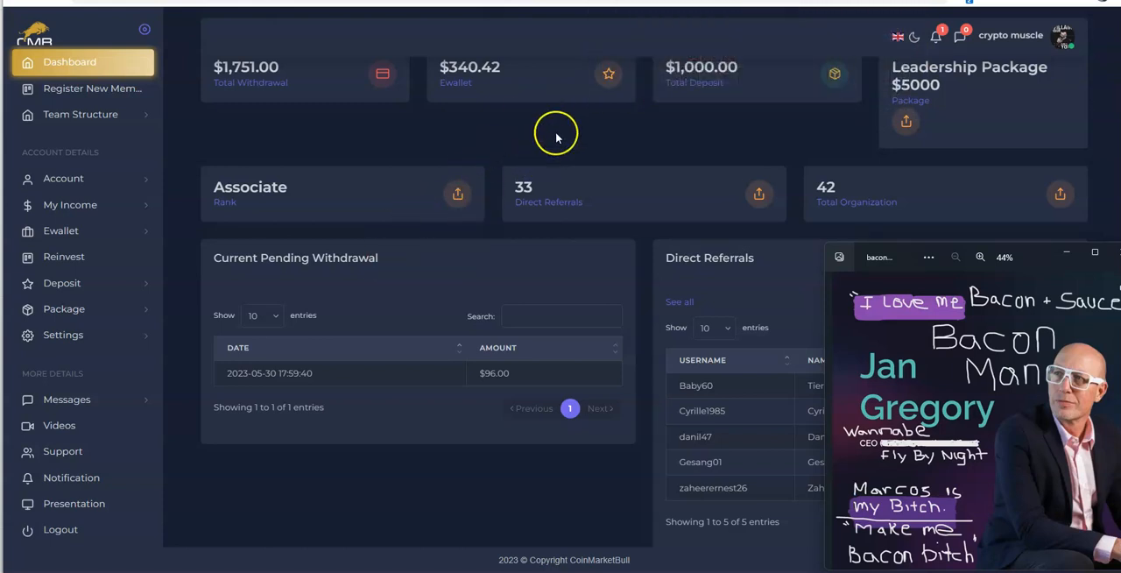
mouse_move(299, 110)
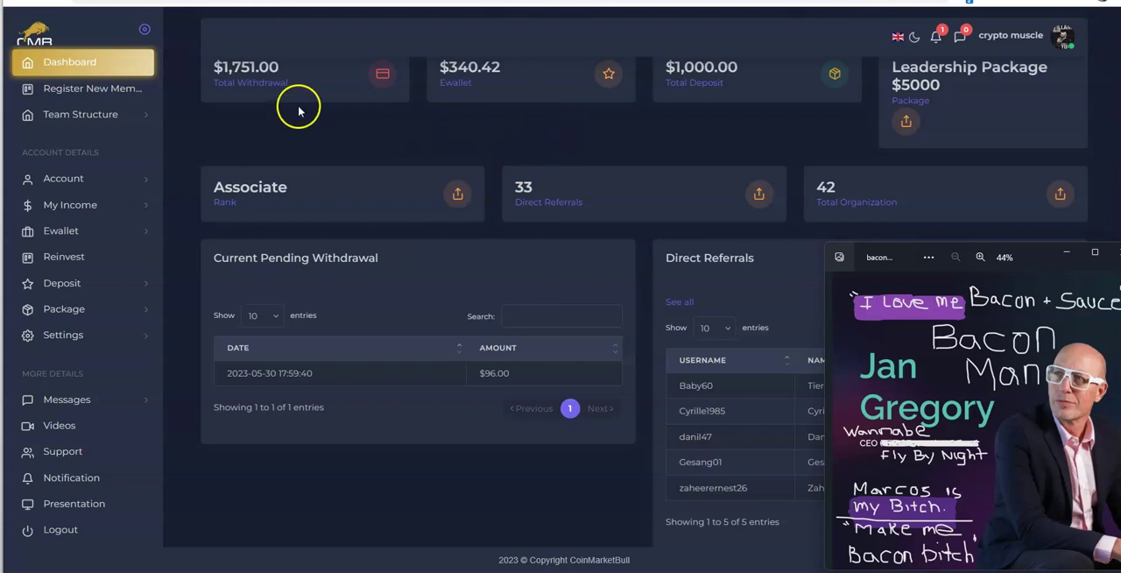
mouse_move(167, 537)
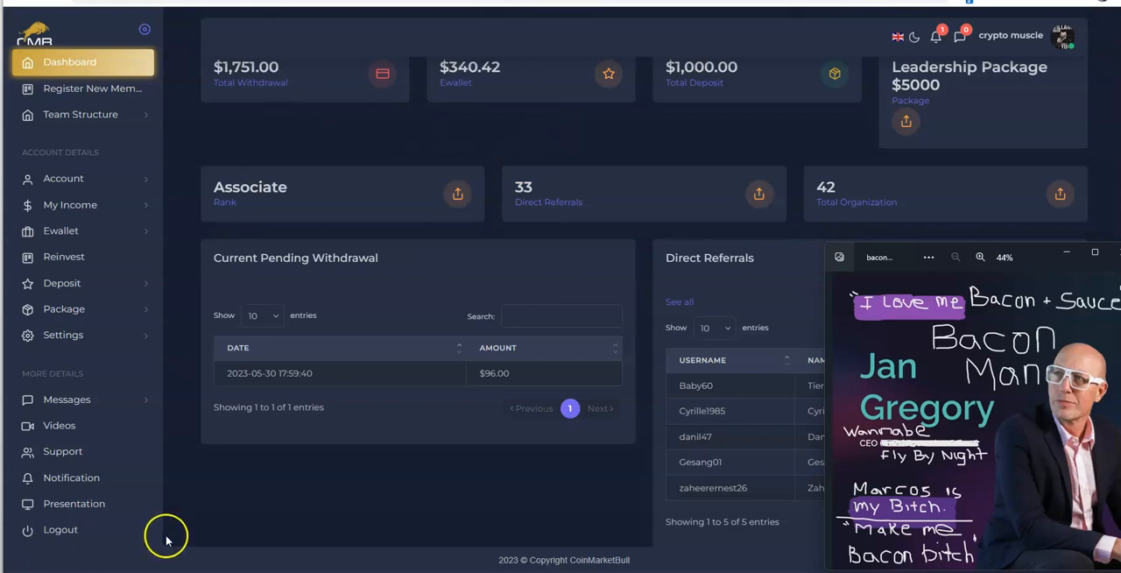
mouse_move(261, 515)
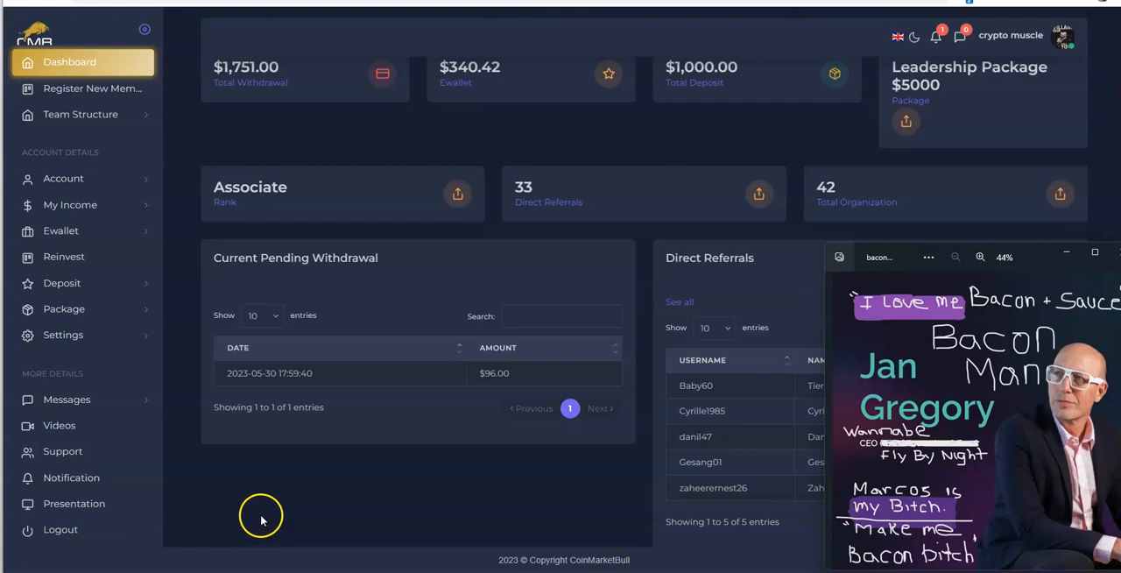
mouse_move(261, 515)
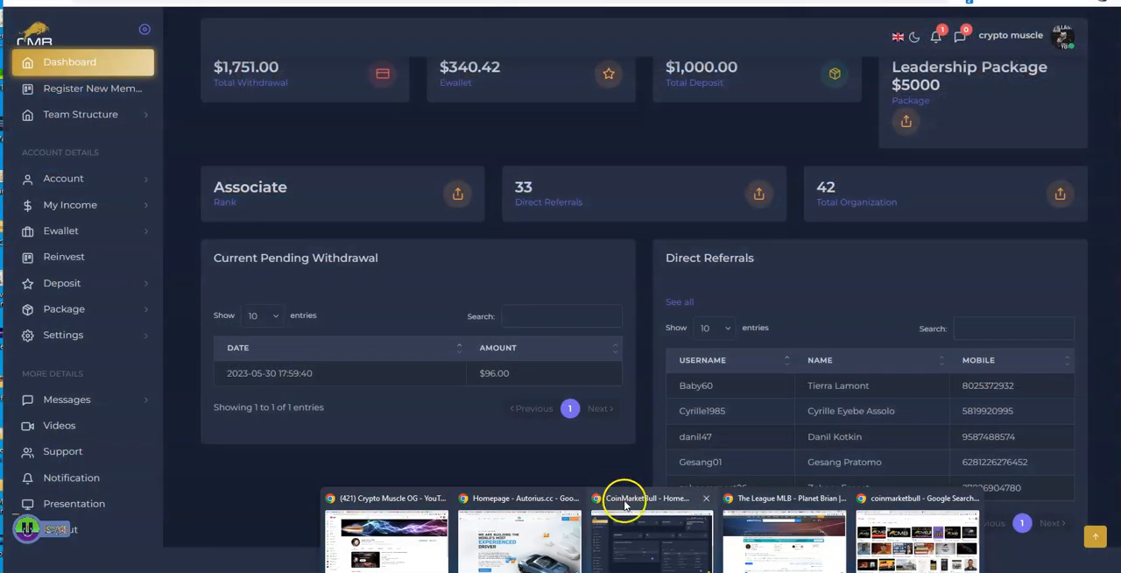
mouse_move(648, 508)
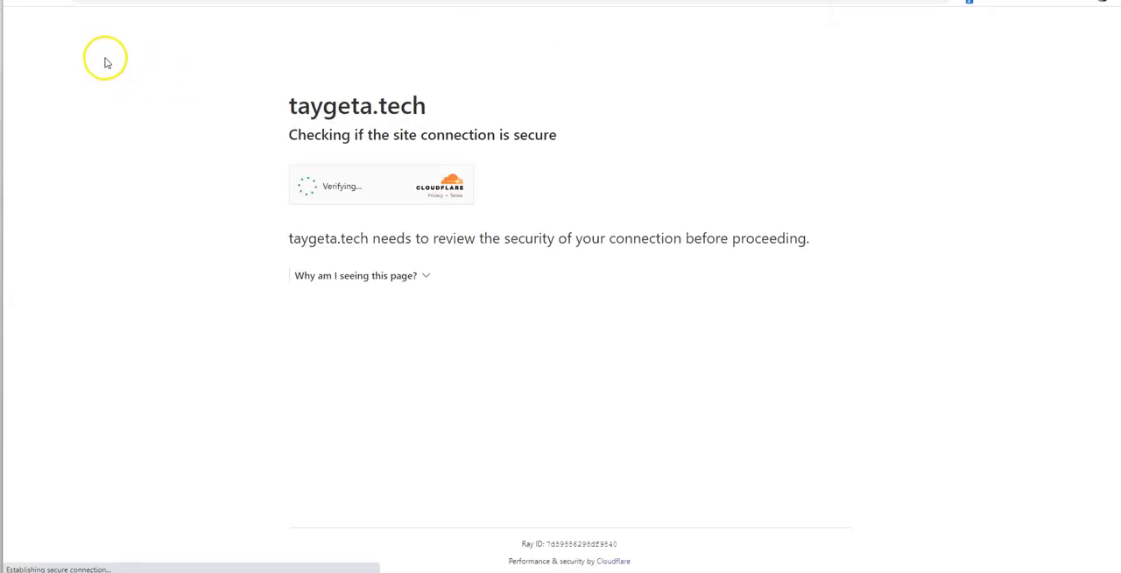
mouse_move(229, 156)
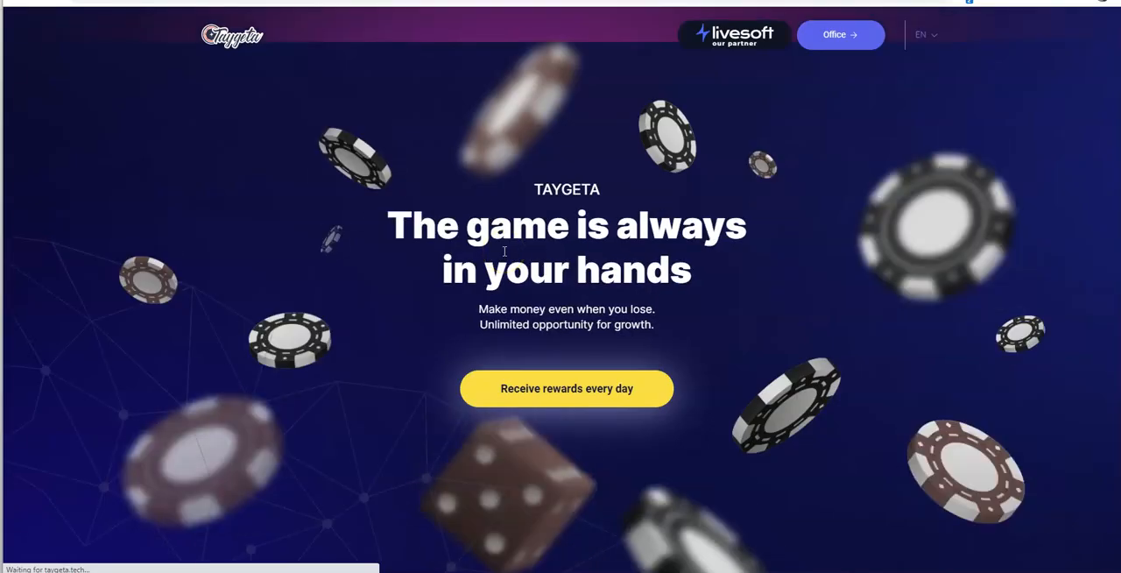
scroll(down, 3)
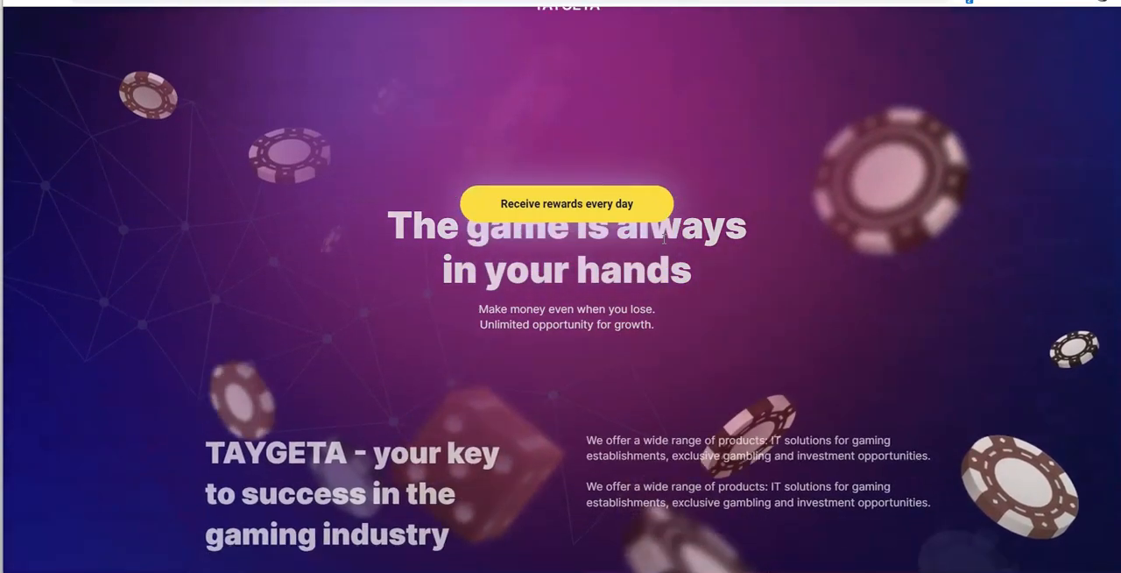
scroll(down, 3)
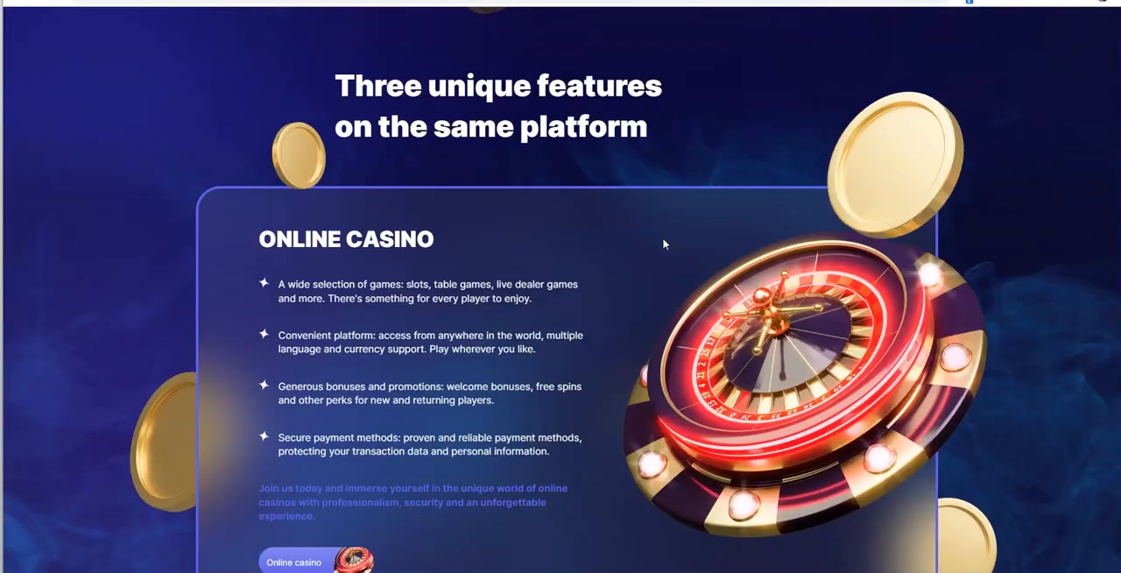
scroll(down, 3)
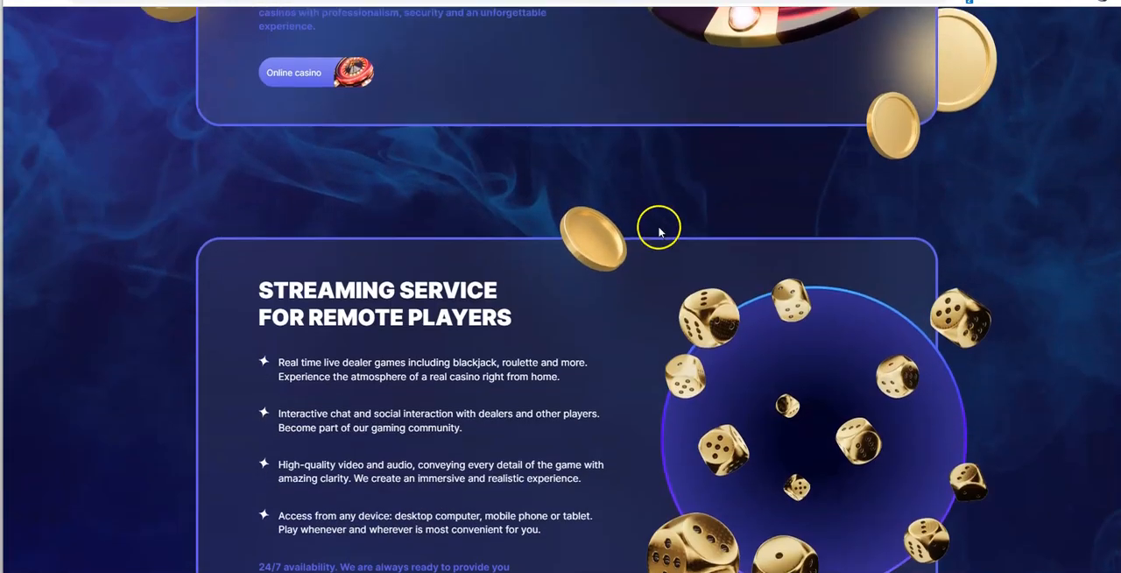
scroll(down, 3)
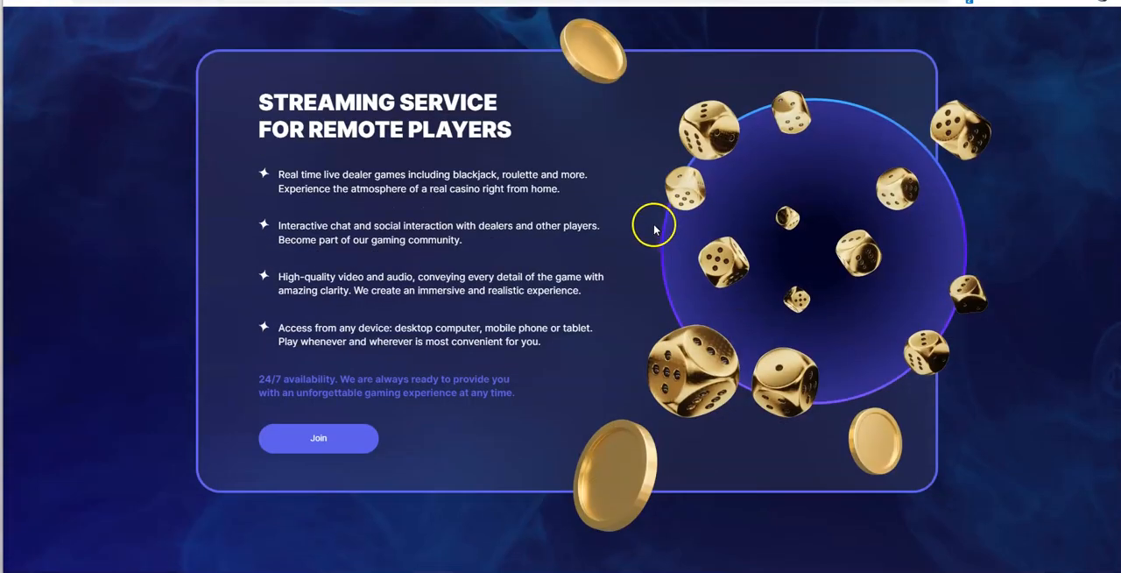
mouse_move(653, 229)
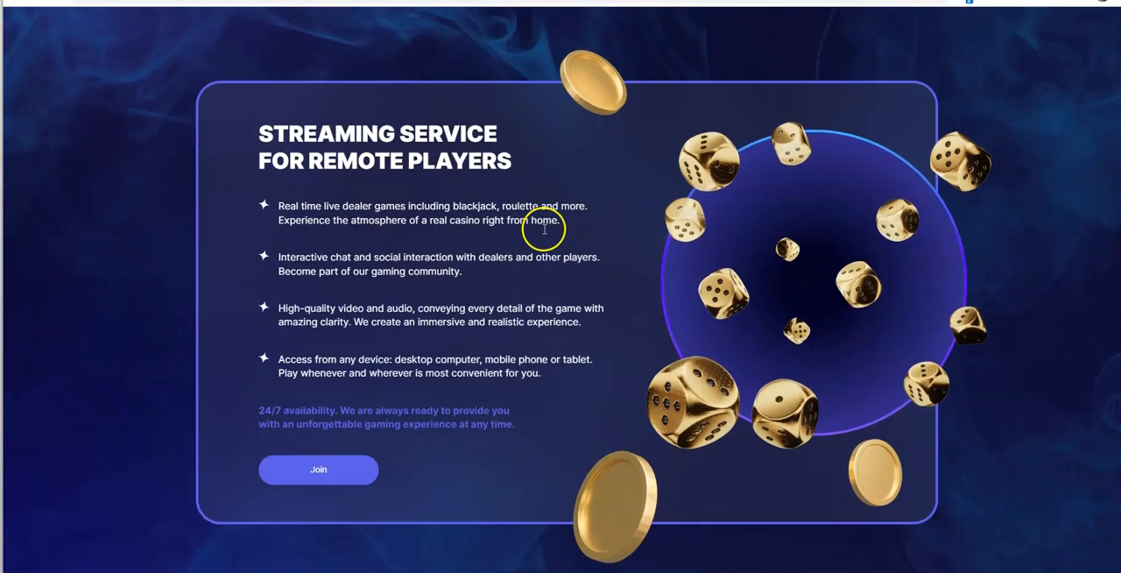
scroll(down, 3)
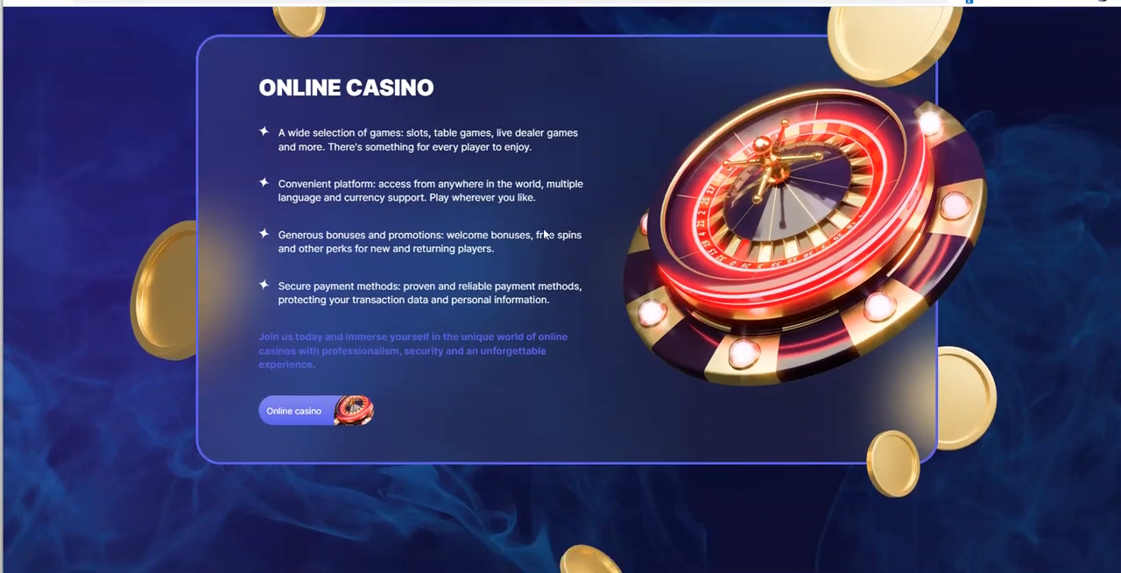
scroll(down, 3)
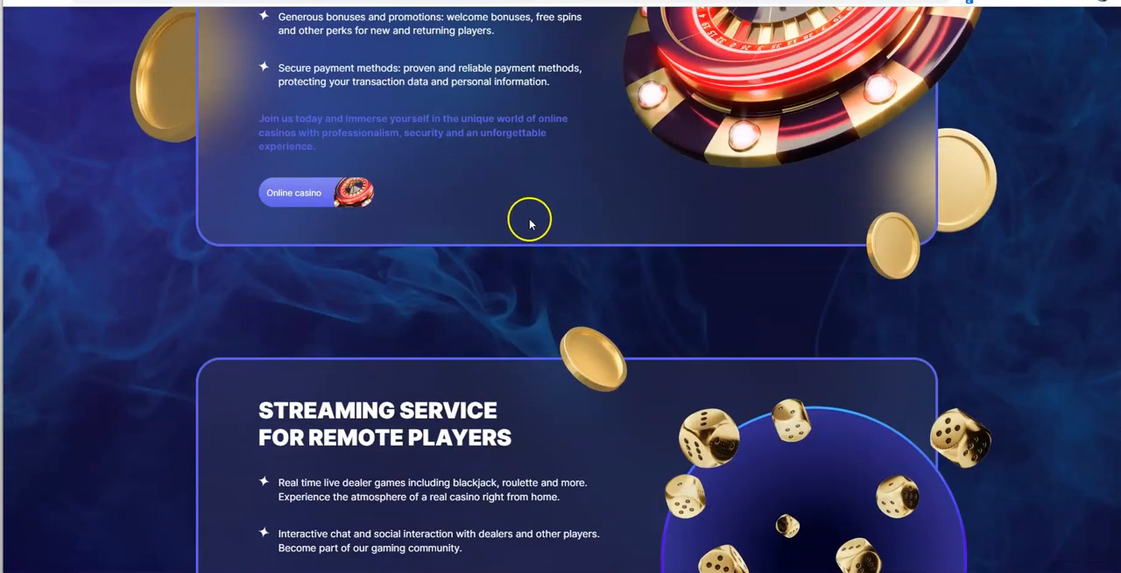
mouse_move(500, 162)
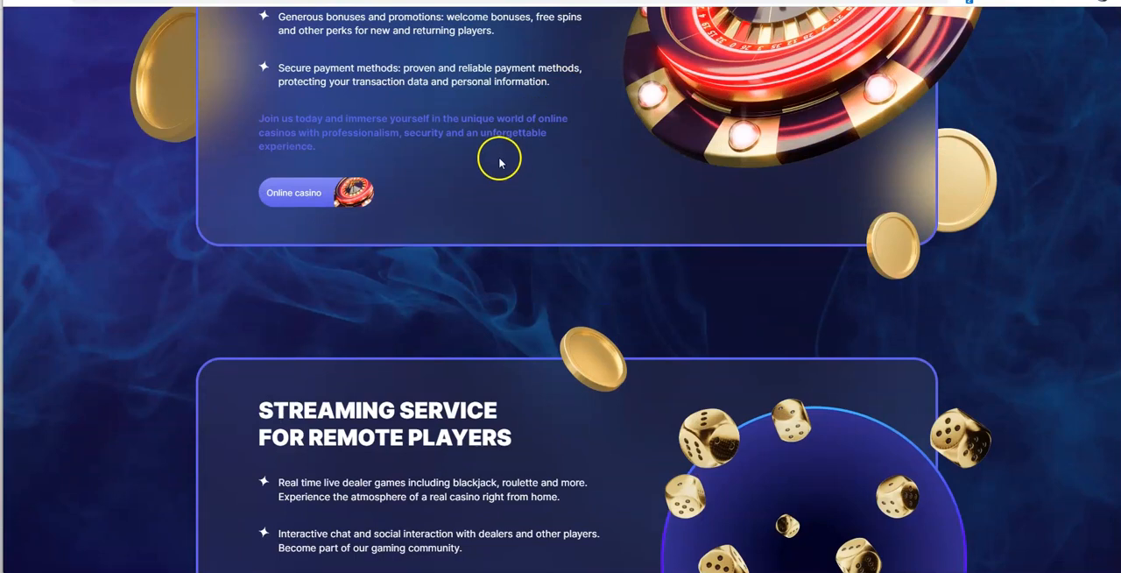
mouse_move(495, 155)
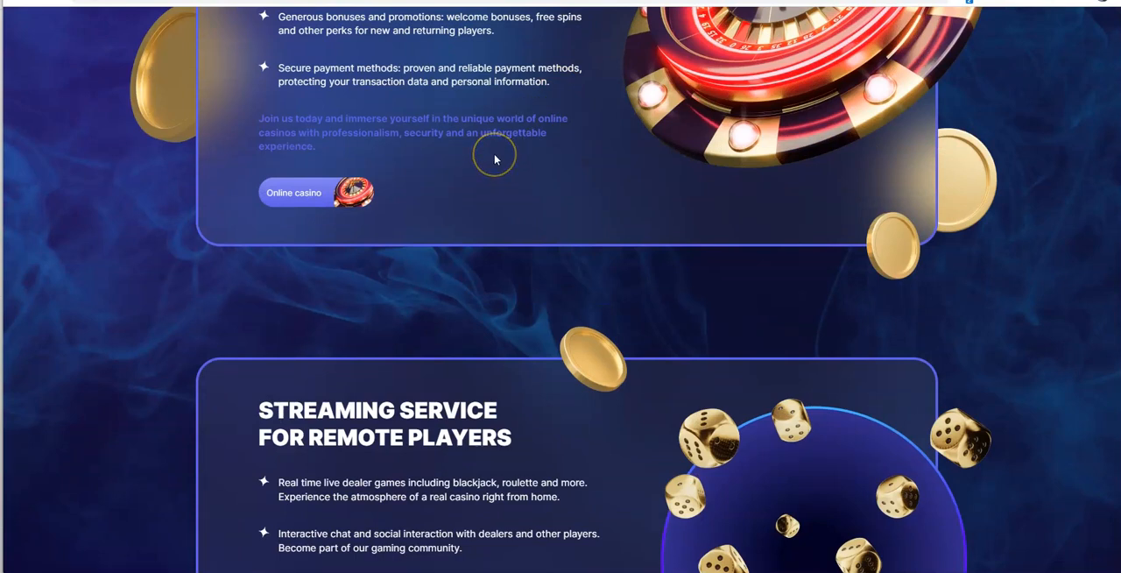
mouse_move(454, 311)
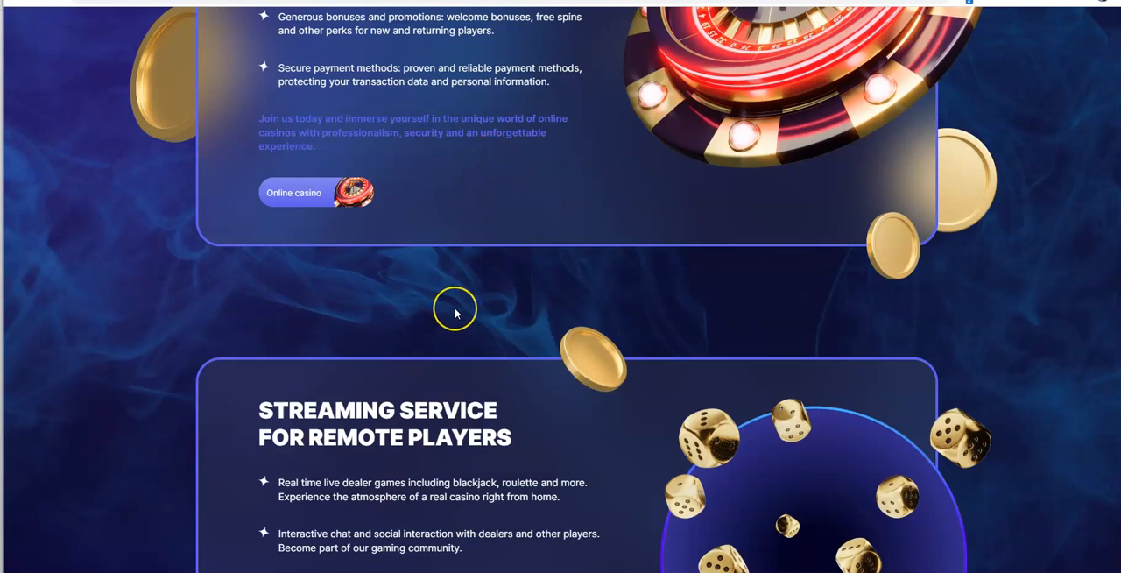
mouse_move(541, 314)
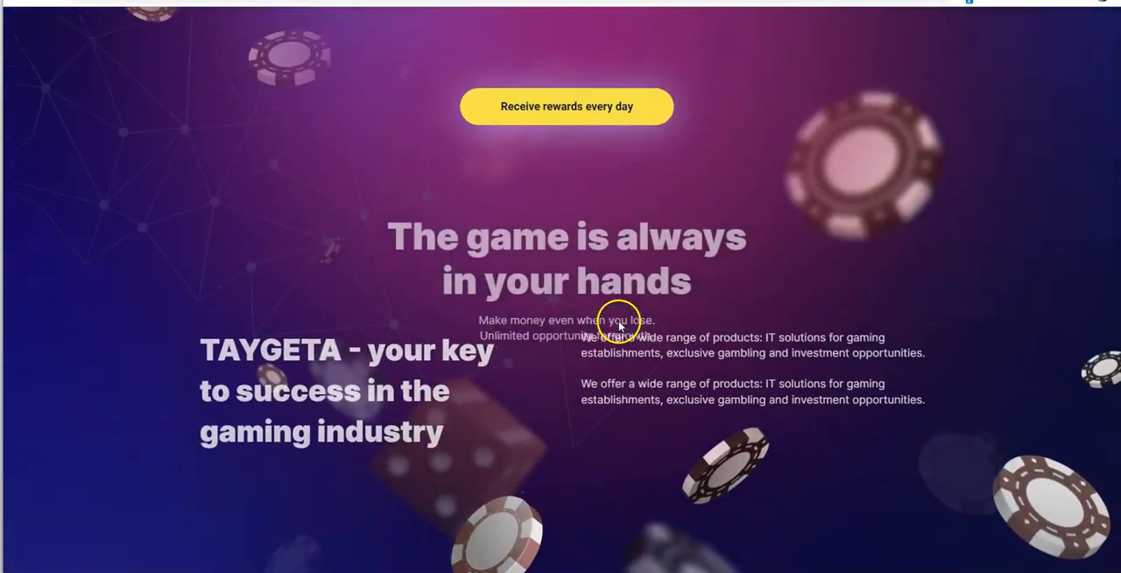
scroll(up, 3)
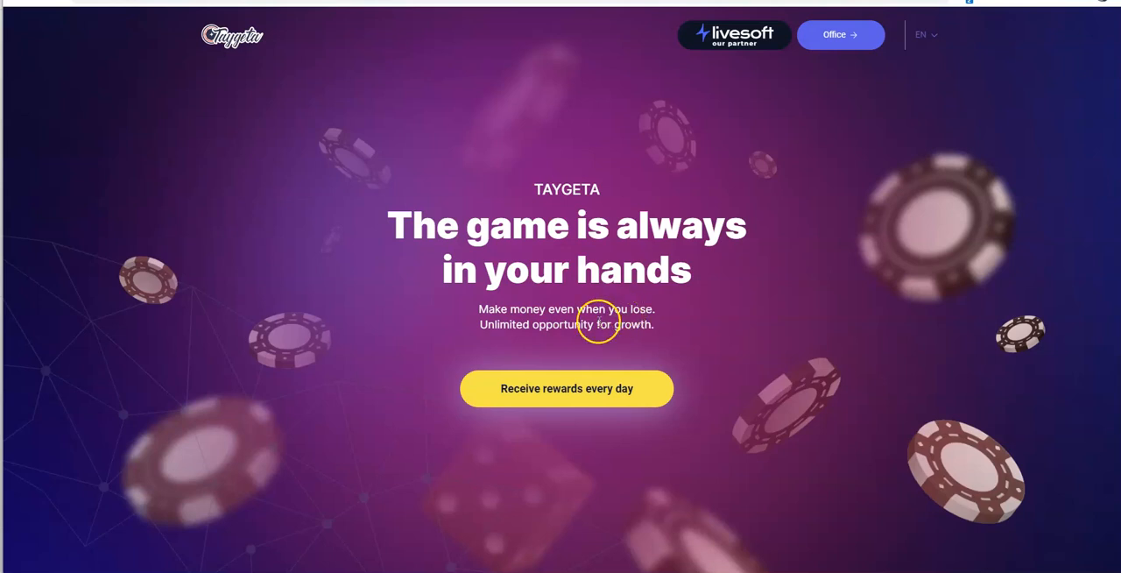
mouse_move(501, 100)
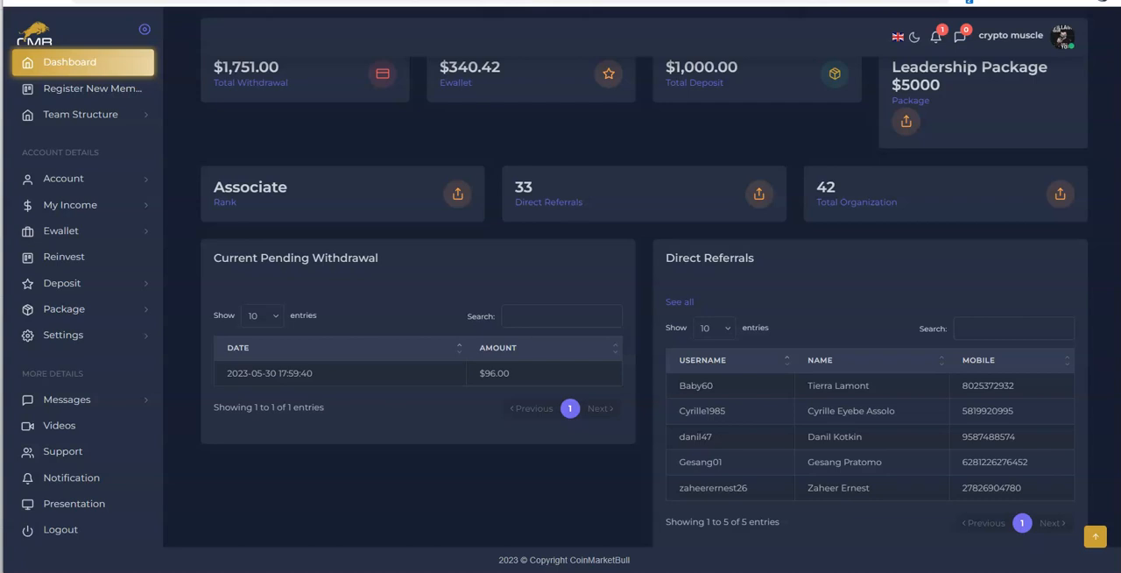
mouse_move(265, 157)
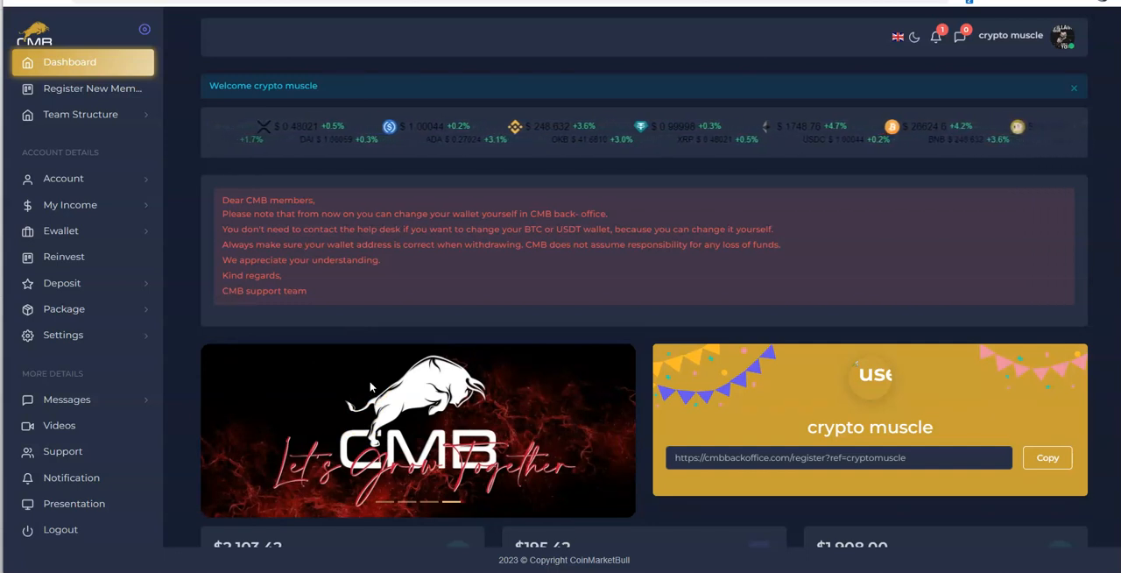
mouse_move(175, 372)
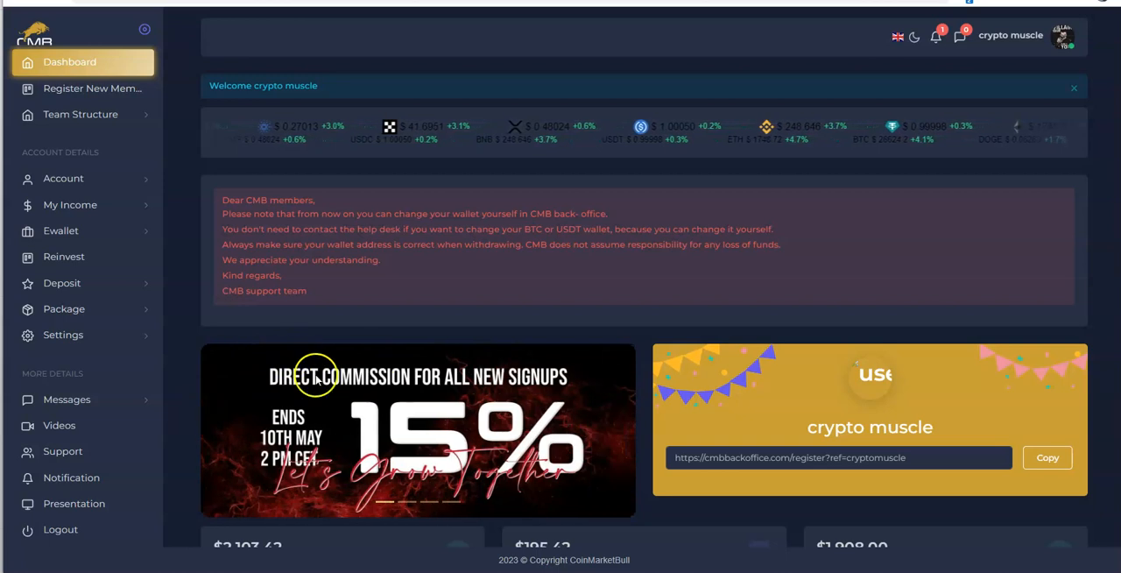
mouse_move(542, 284)
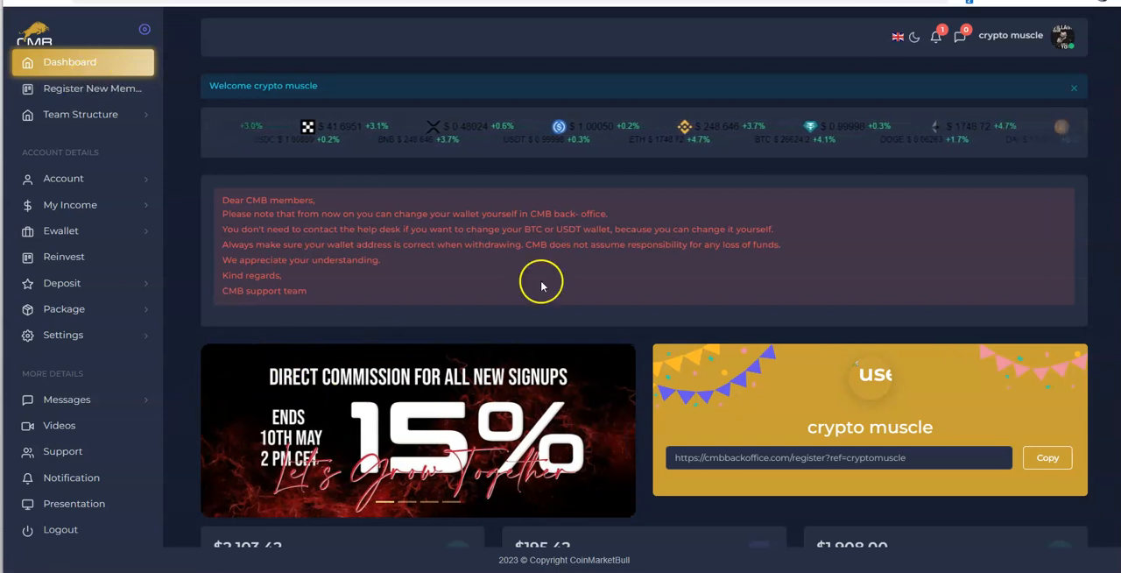